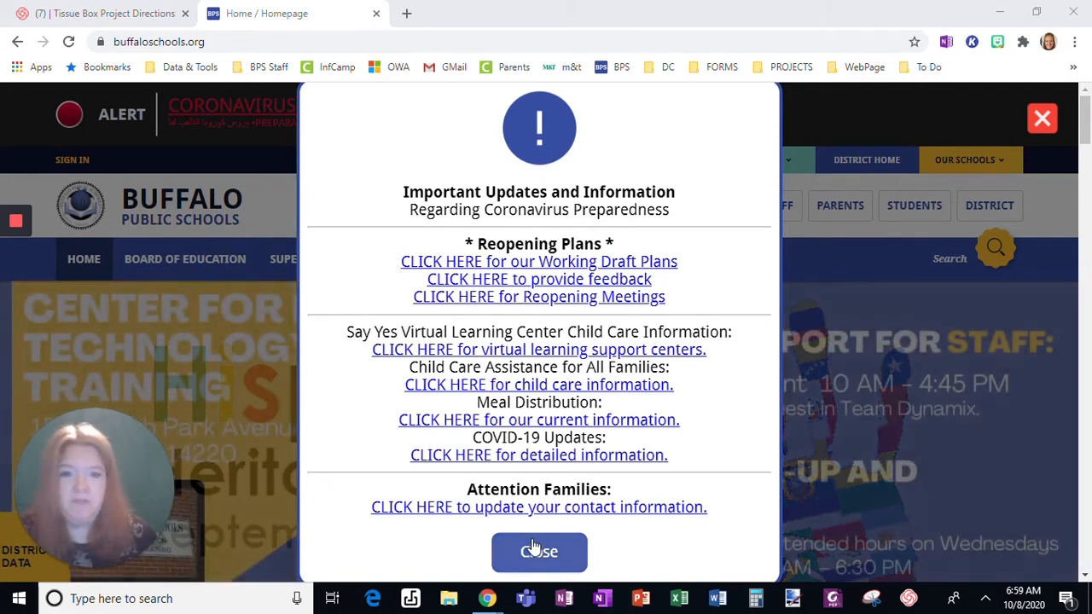
- Dismiss the coronavirus alert, open Parents > Parent Portal, and accept the terms and conditions
left_click(538, 552)
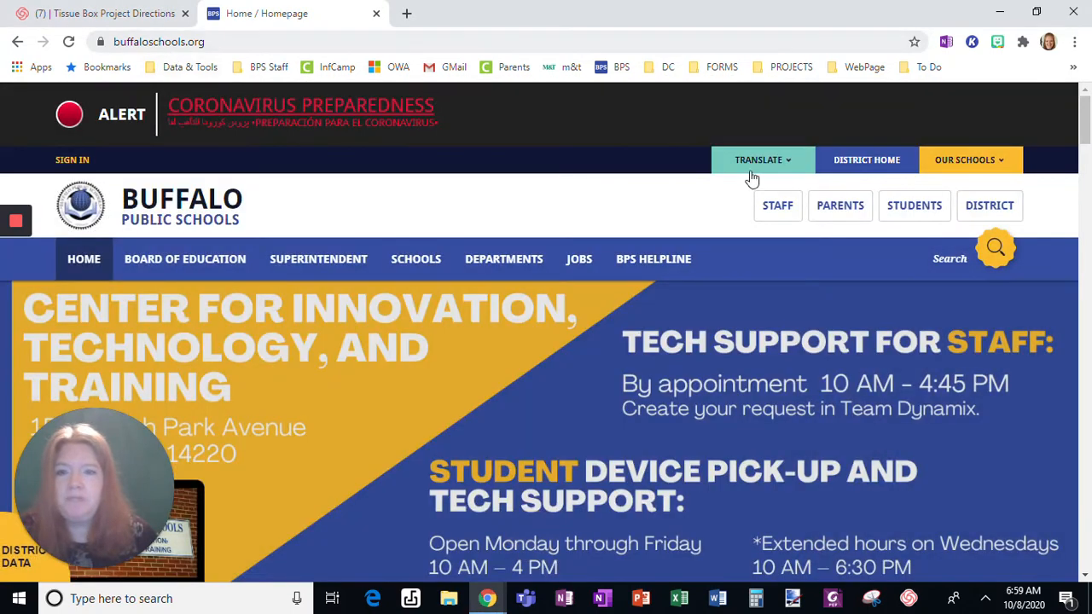
left_click(840, 204)
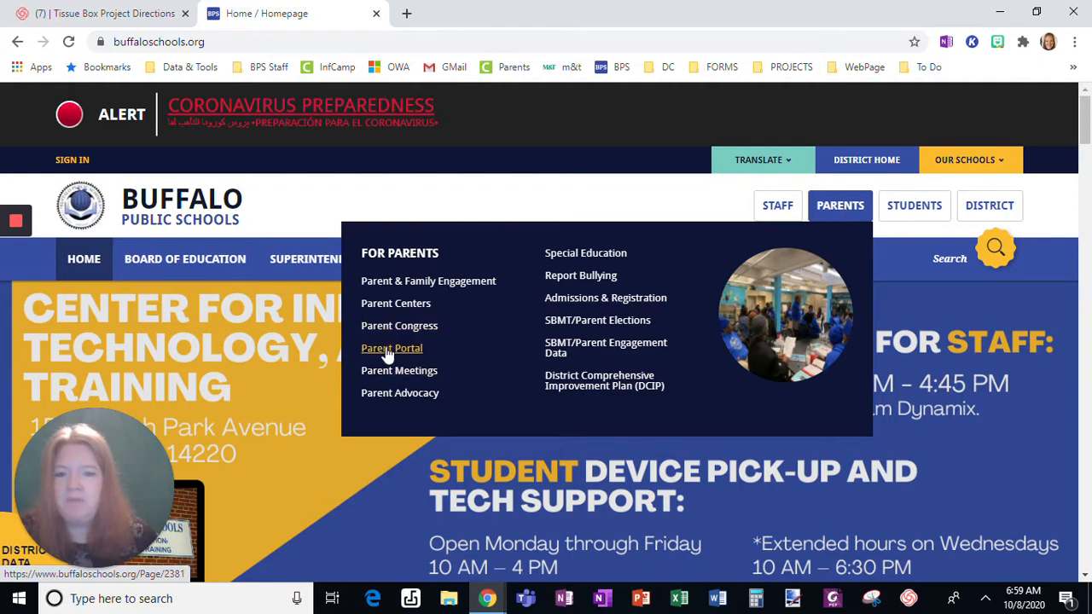
left_click(391, 347)
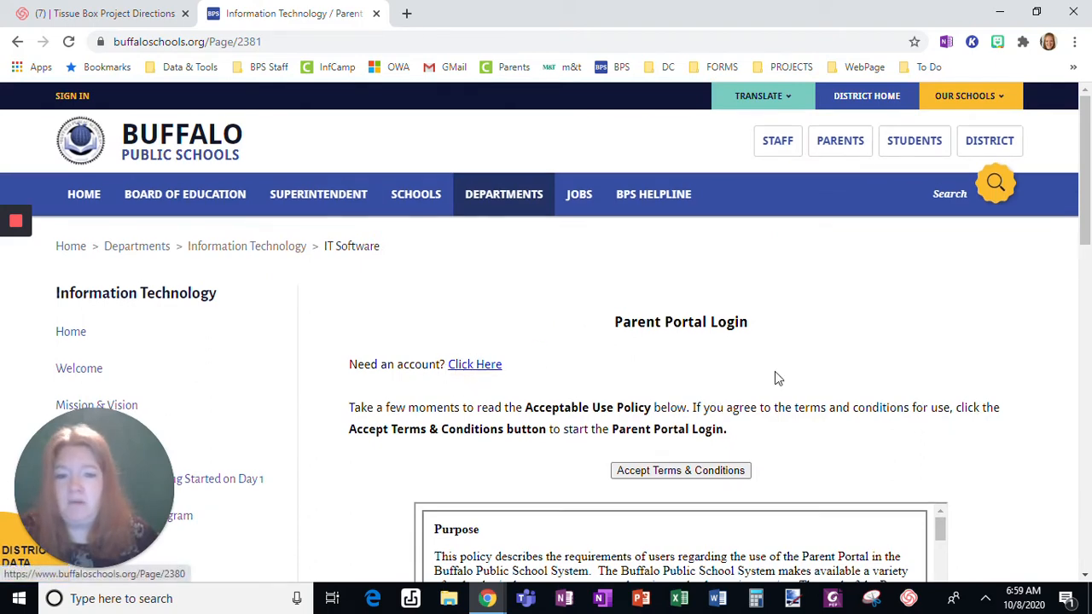
scroll("down", 3)
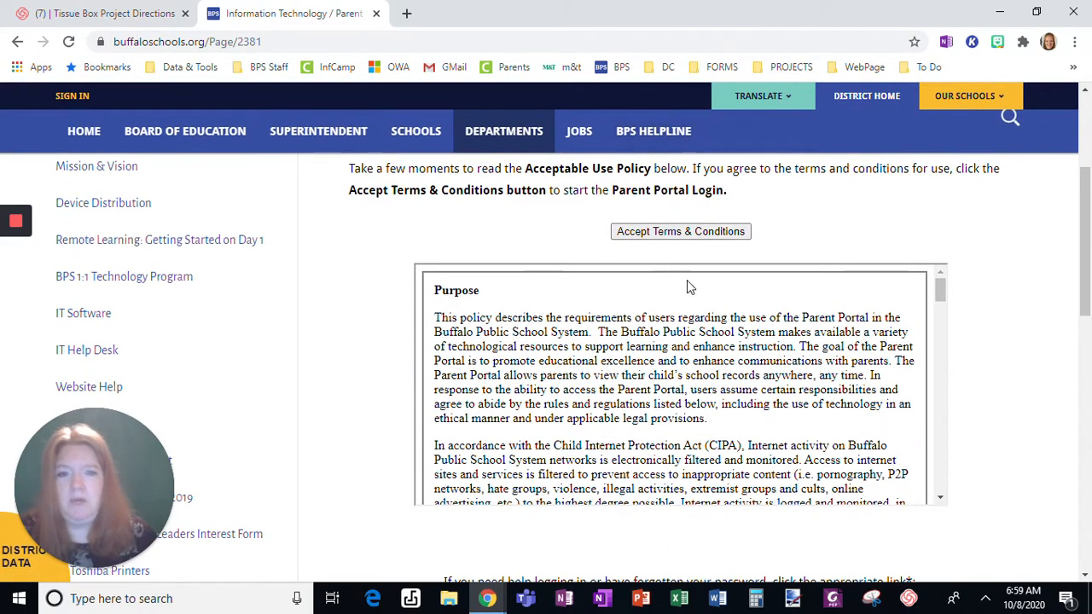
left_click(679, 231)
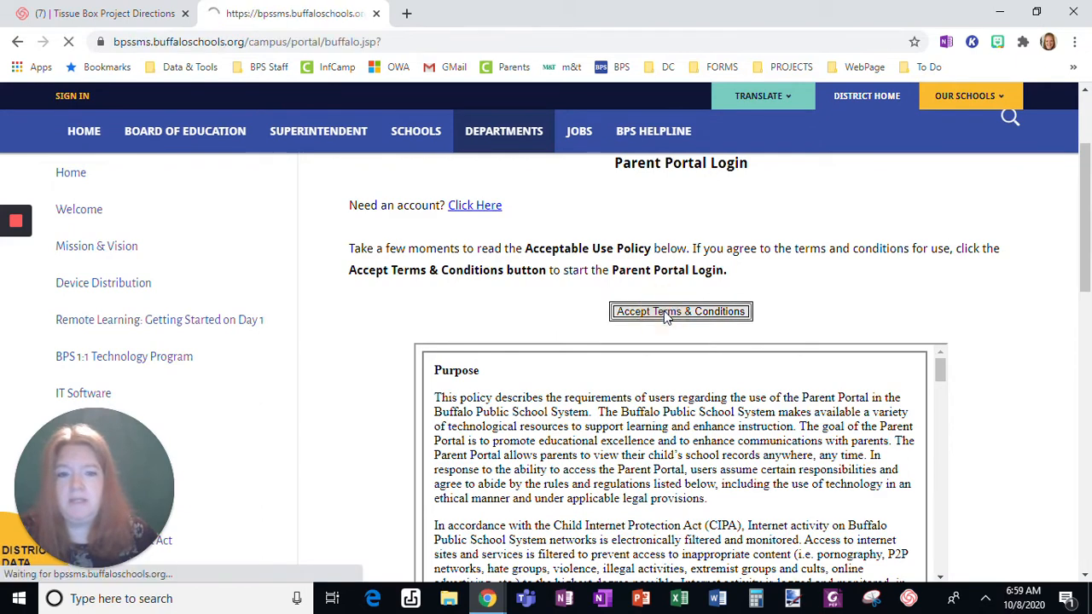
- Choose the Campus Parent login and sign in with the parent username and password
left_click(680, 311)
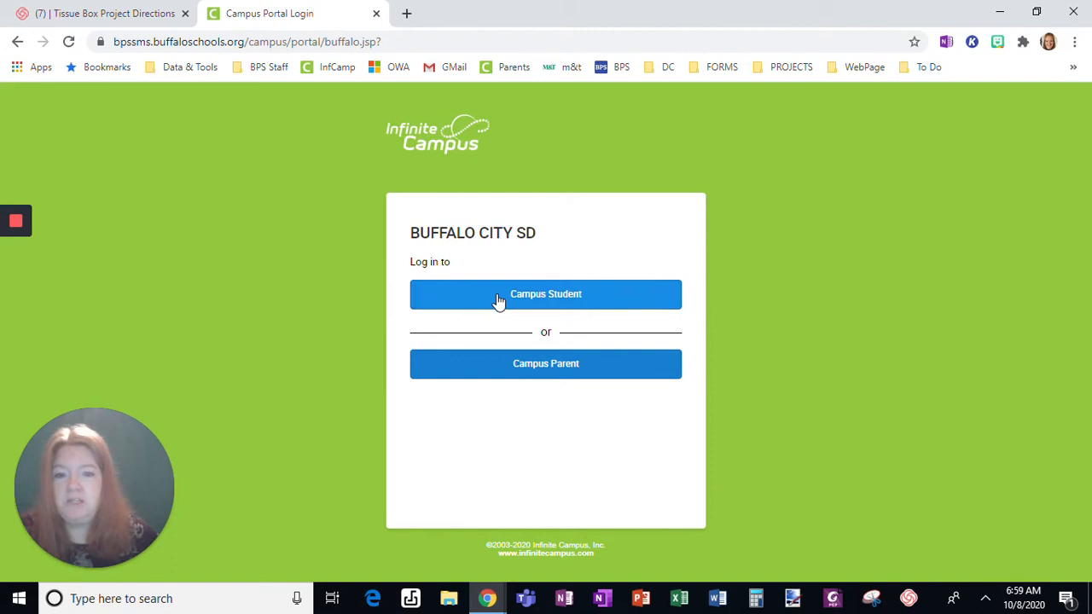
mouse_move(562, 309)
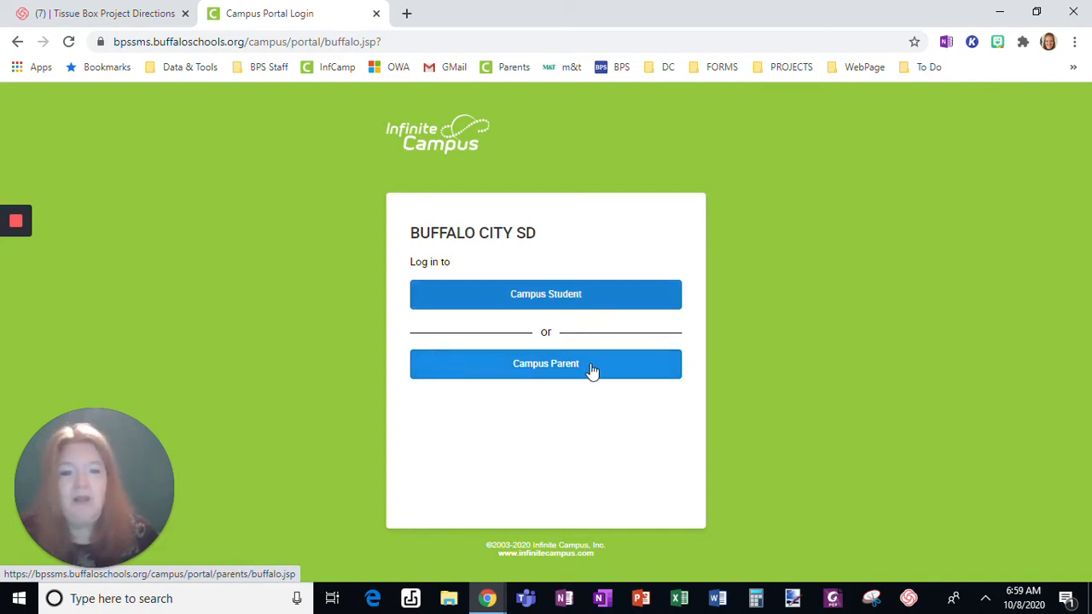
left_click(545, 363)
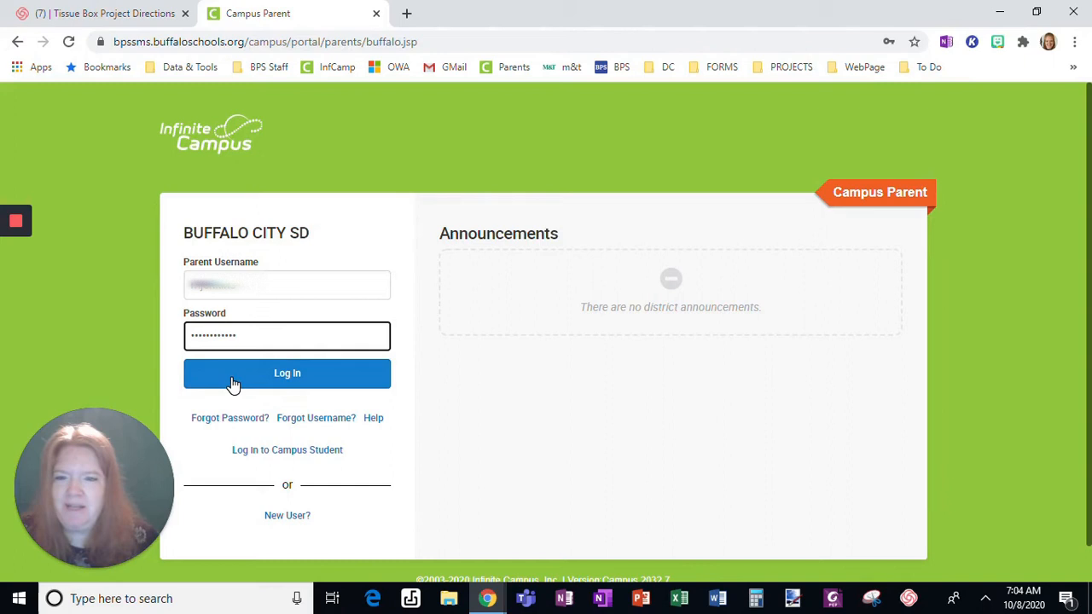
left_click(286, 373)
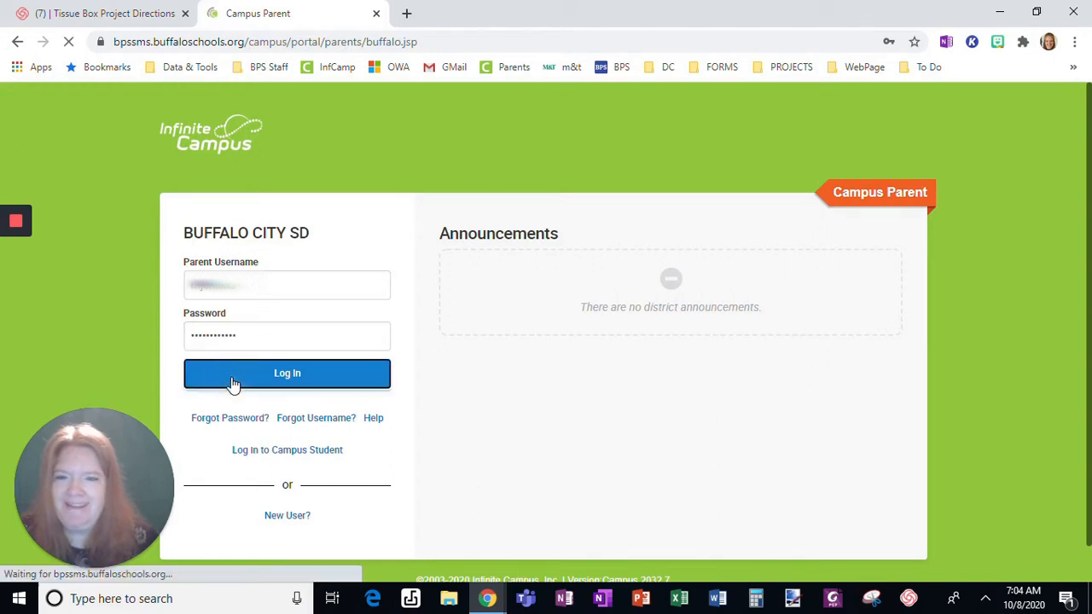
- Dismiss Chrome's save-password prompt to read the District Announcement in Message Center
left_click(287, 373)
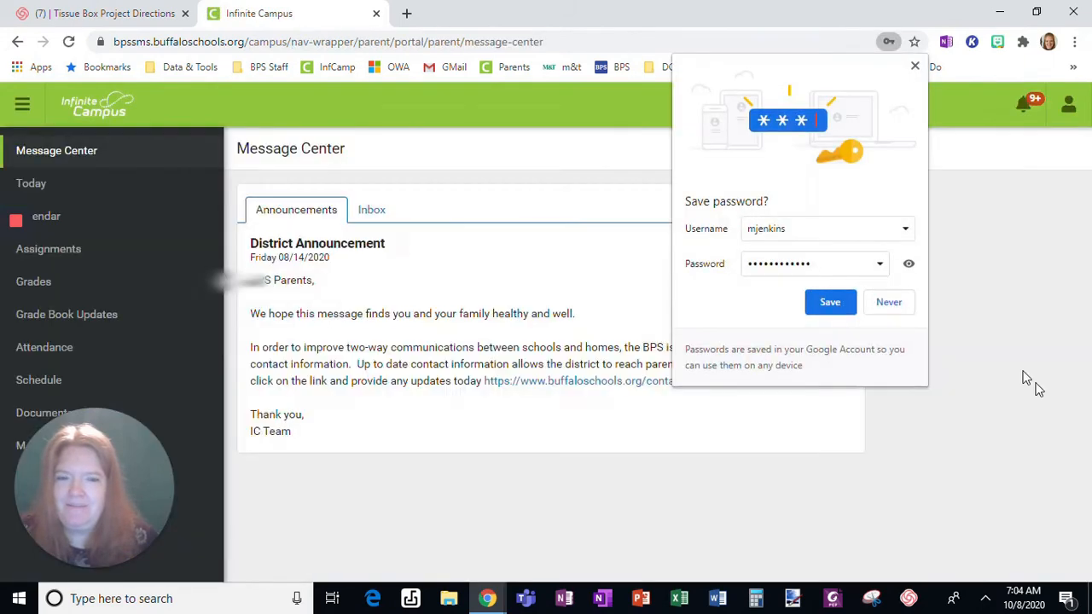
left_click(888, 302)
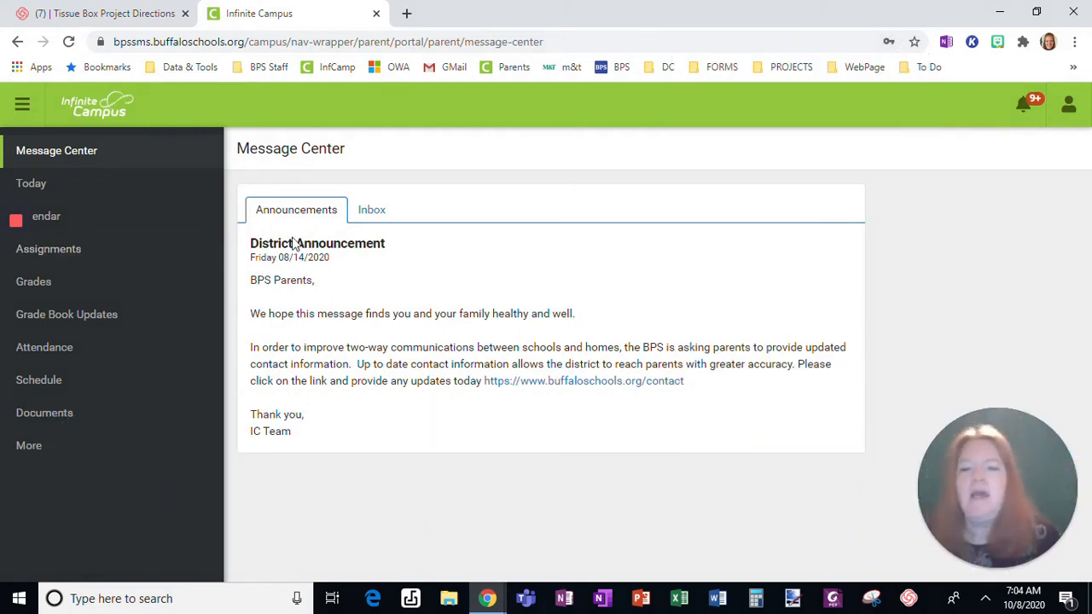
mouse_move(91, 194)
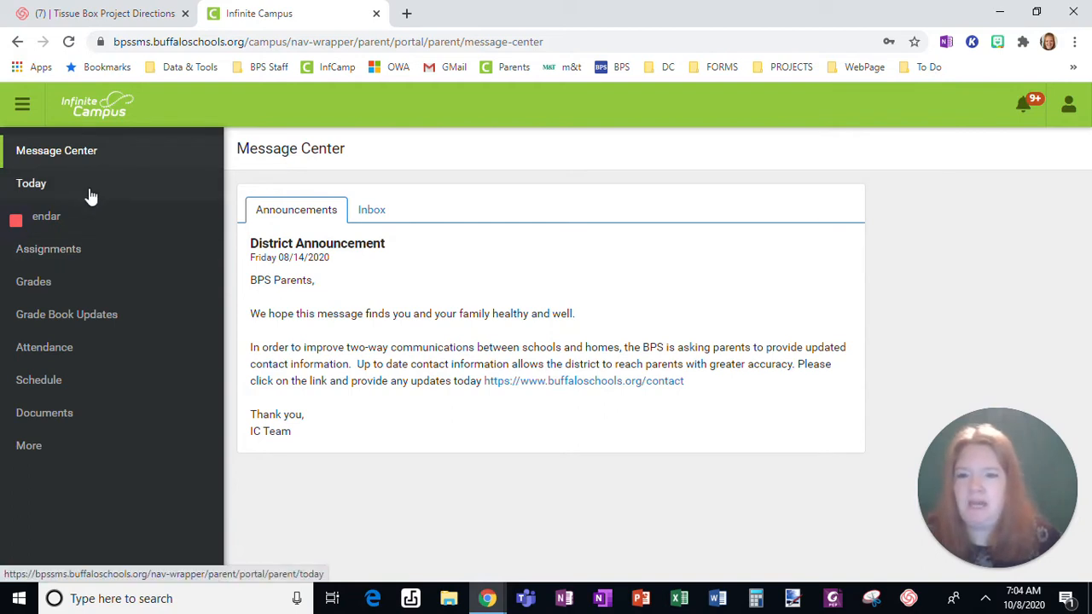
mouse_move(452, 328)
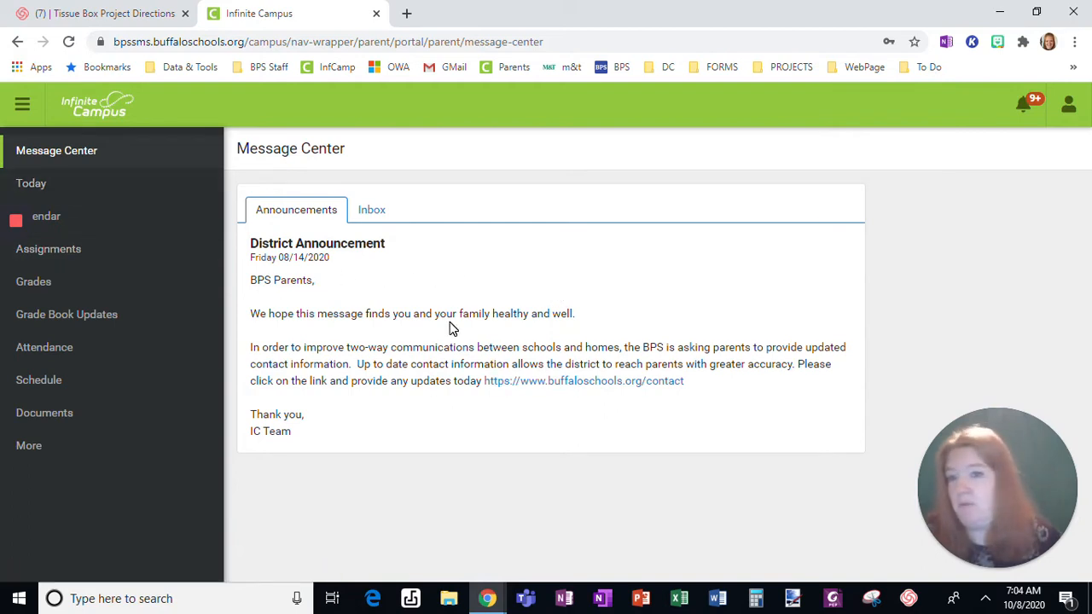
mouse_move(77, 230)
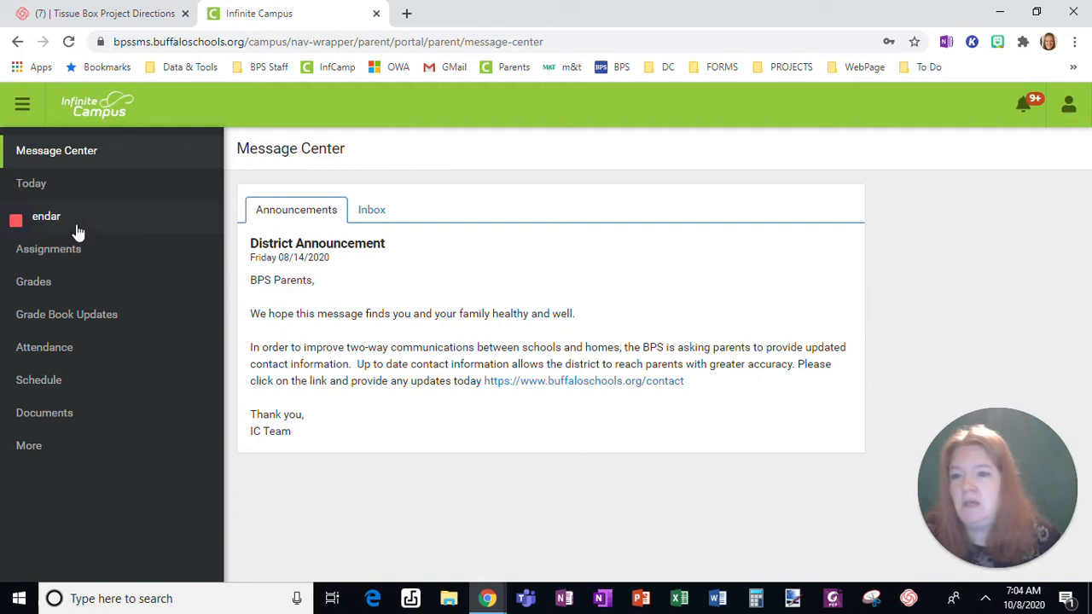
- Review the October 2020 calendar, which shows no assignments, then go to Assignments
left_click(30, 182)
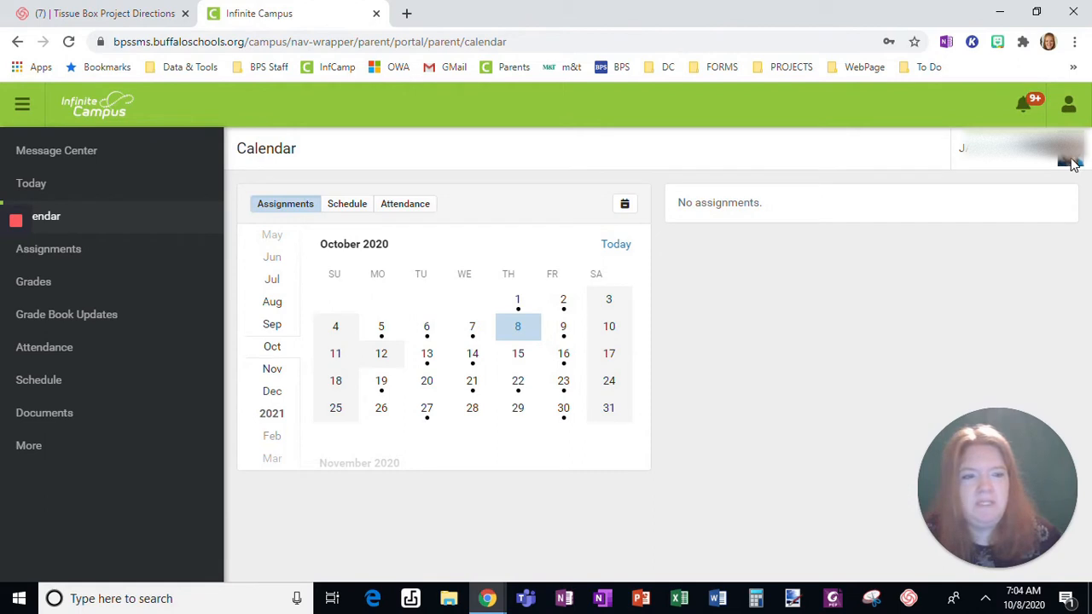
mouse_move(1043, 164)
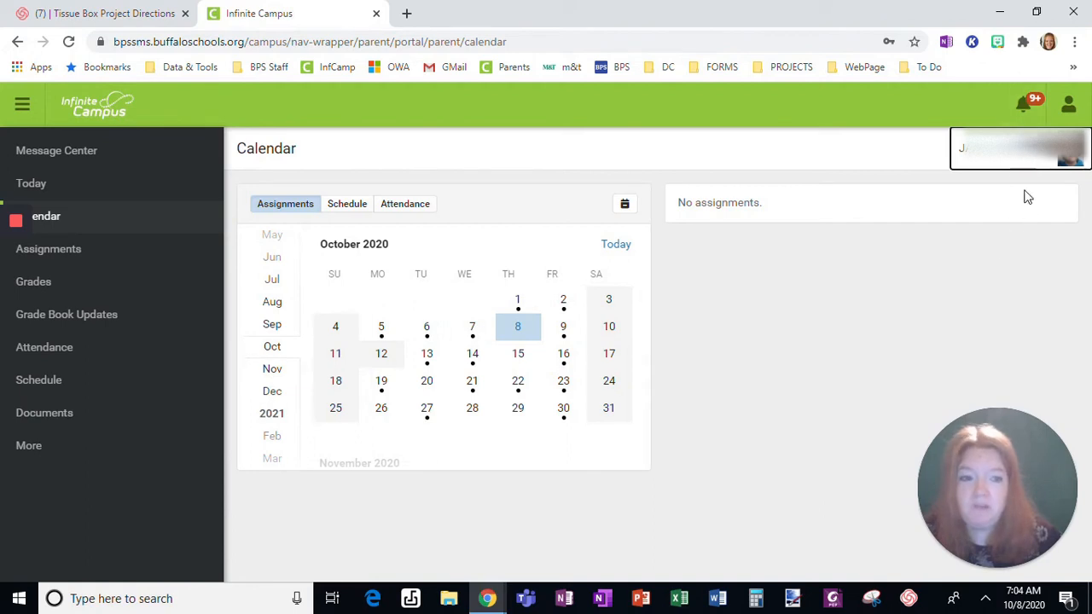
mouse_move(990, 263)
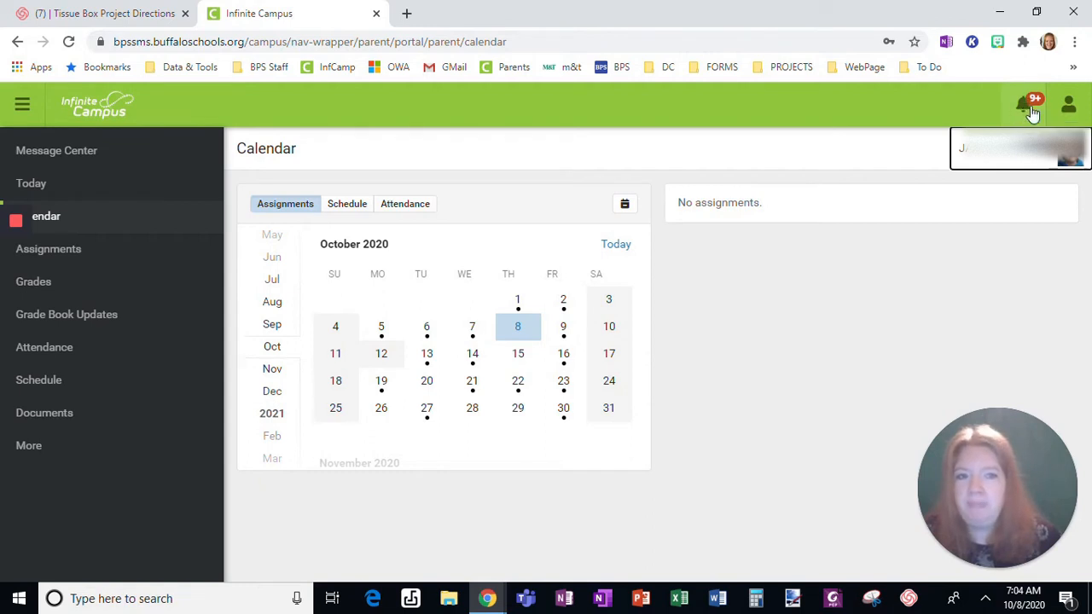
left_click(48, 249)
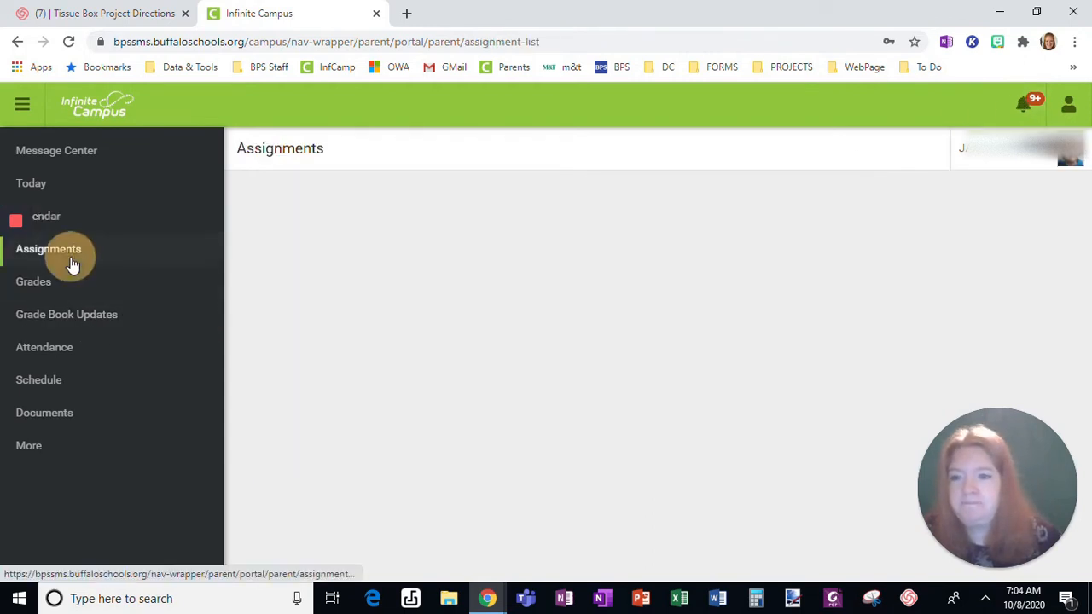
- Toggle the assignments list between Current Term and Missing, ending on Missing with none listed
left_click(47, 248)
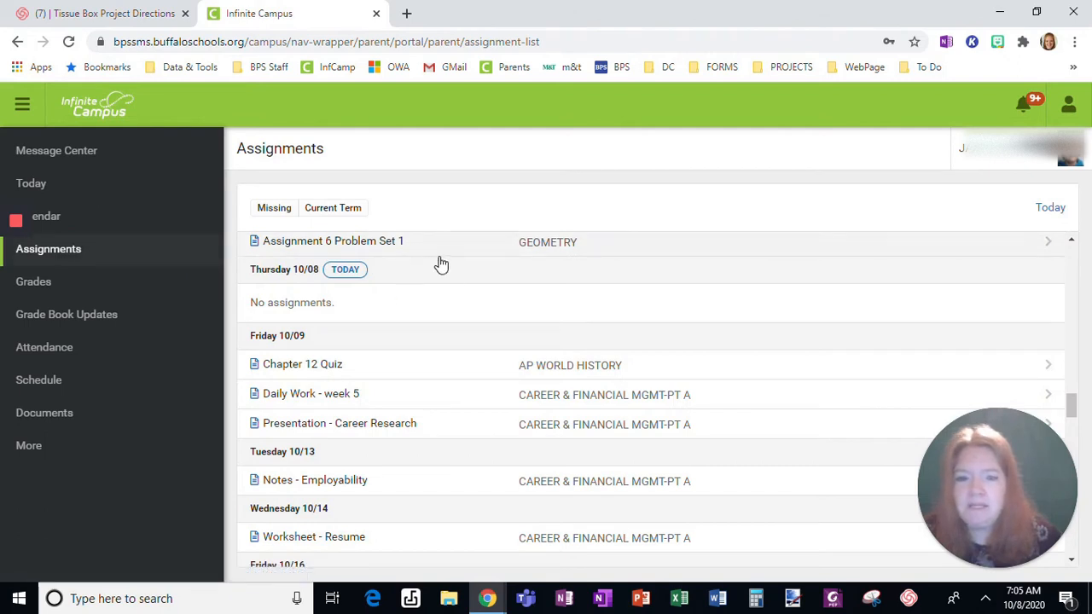
mouse_move(313, 241)
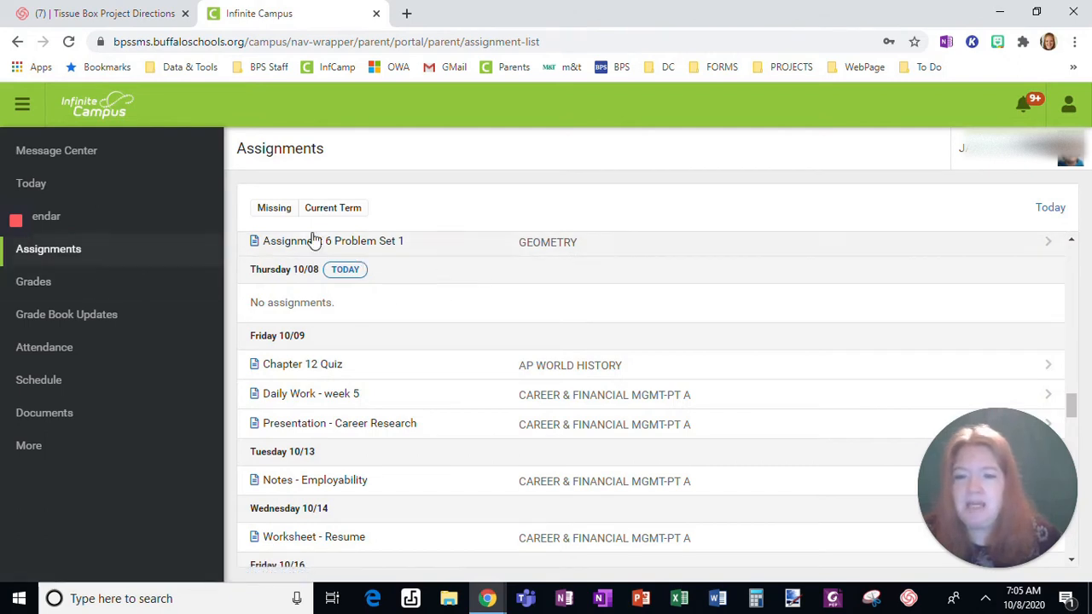
left_click(273, 207)
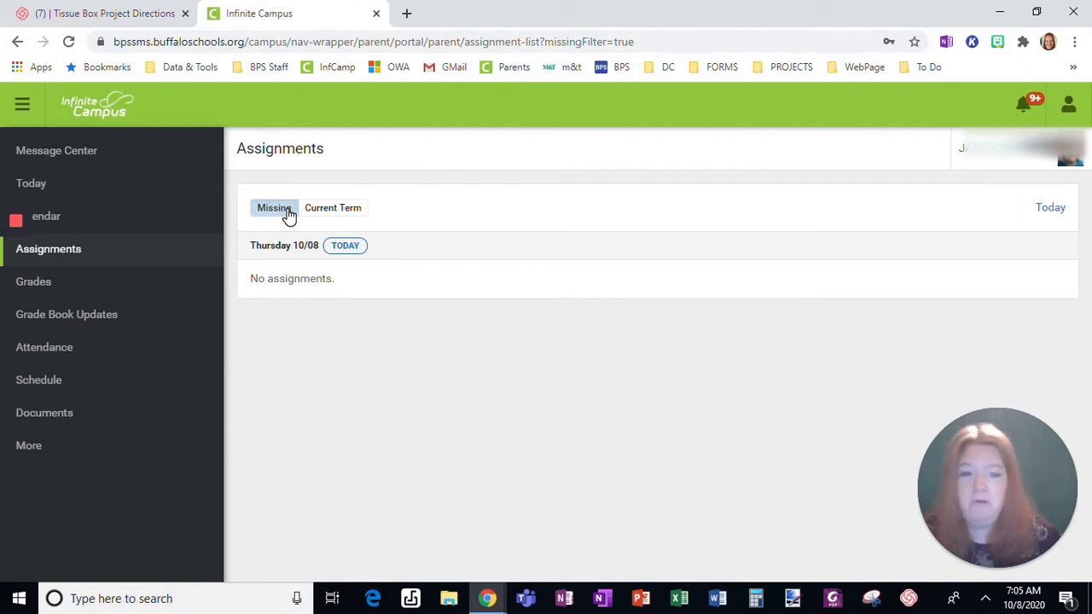
left_click(331, 207)
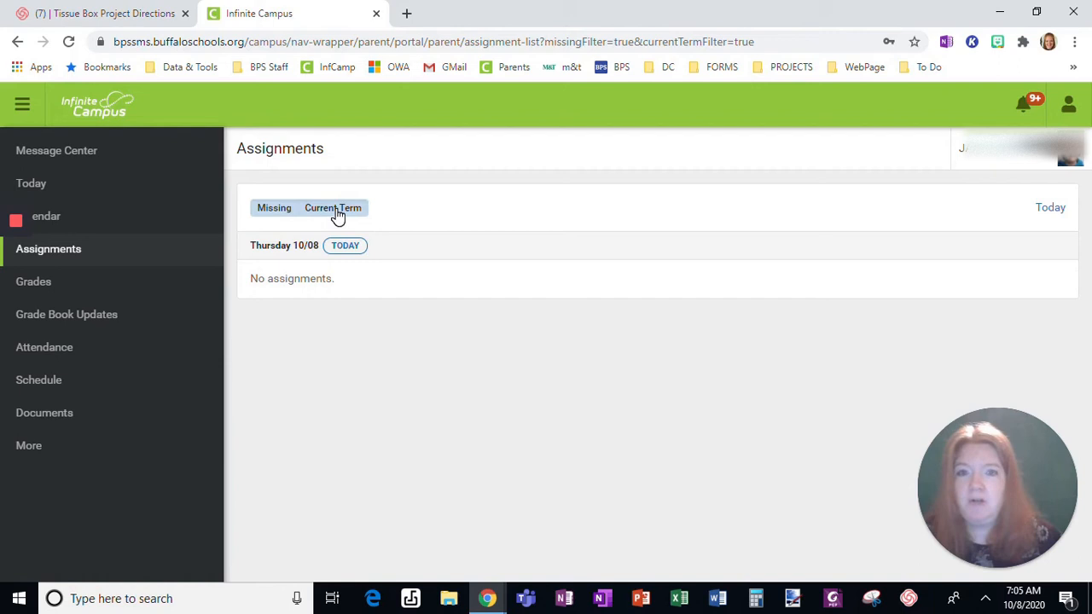
left_click(273, 207)
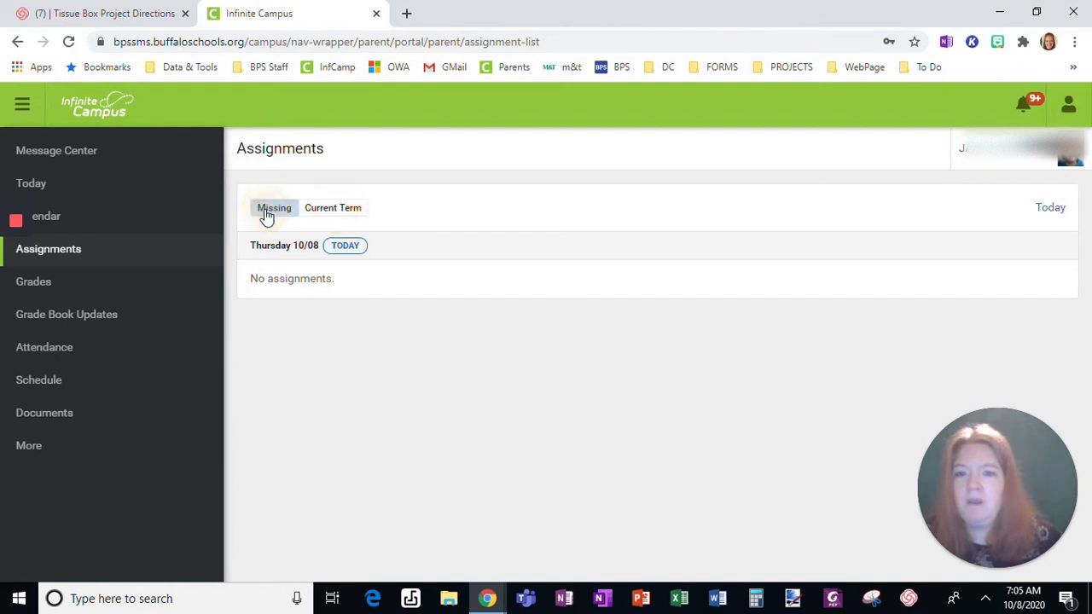
left_click(333, 207)
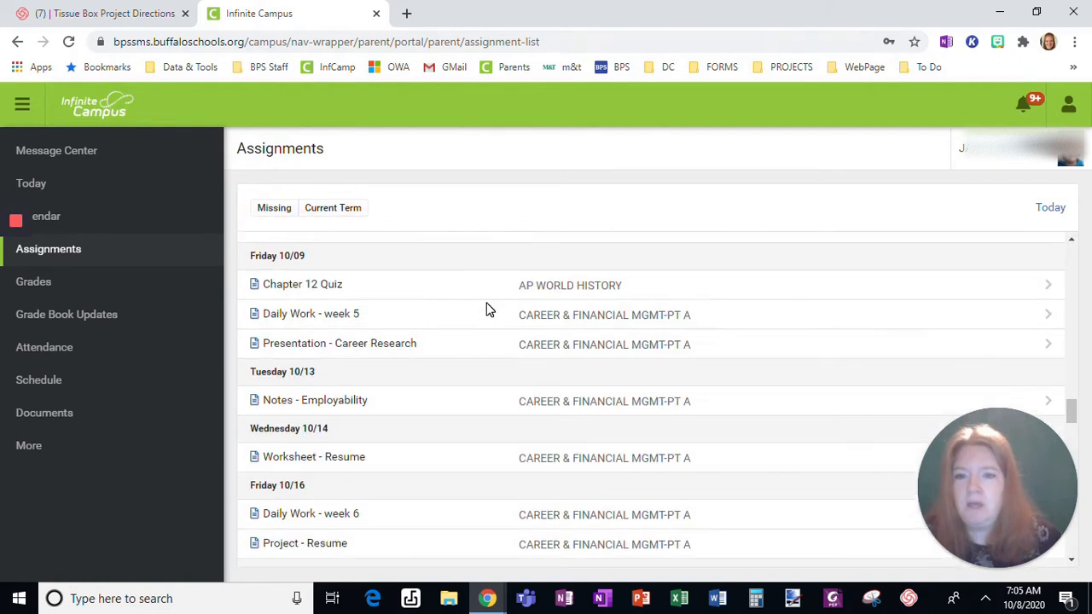
scroll("down", 3)
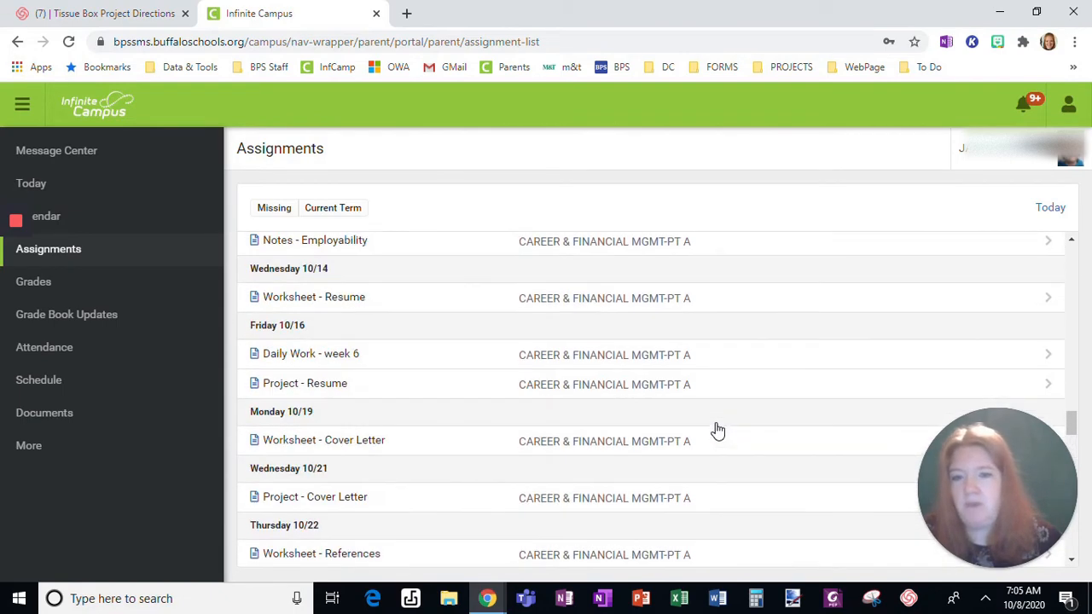
left_click(274, 208)
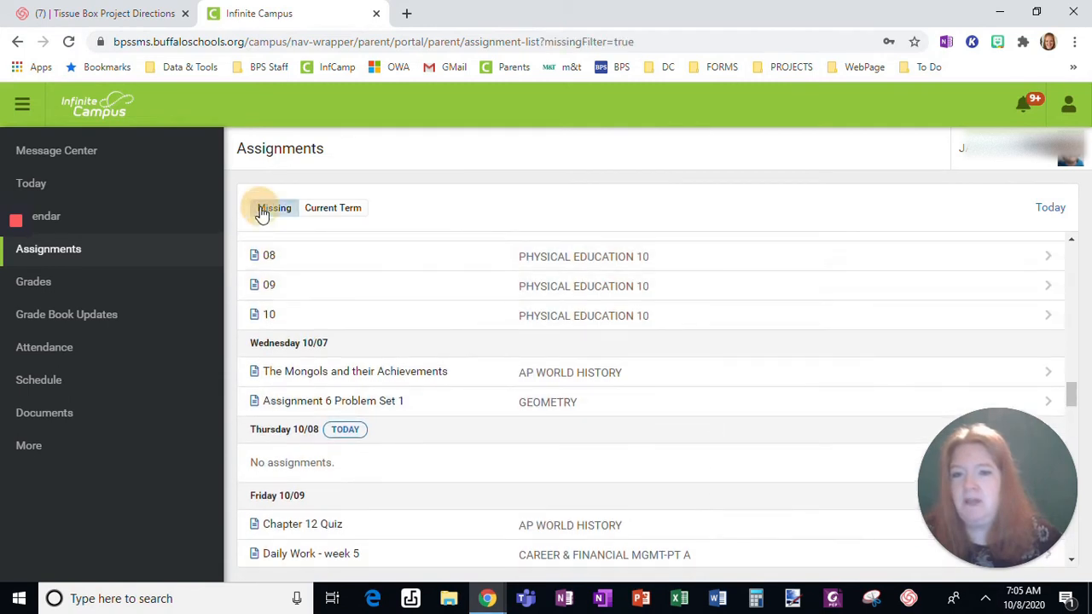
left_click(274, 207)
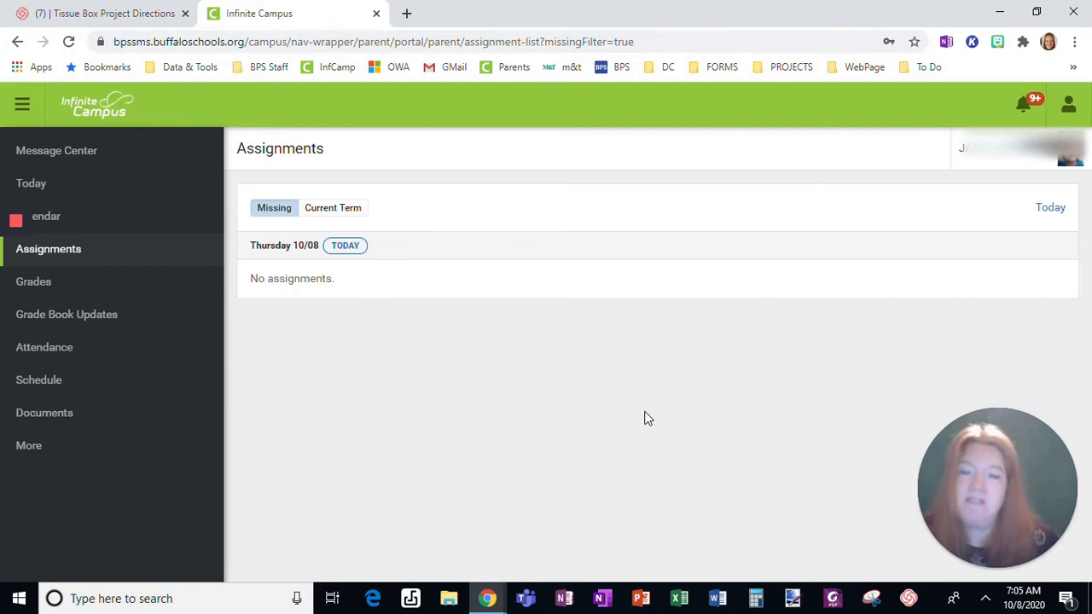
mouse_move(34, 281)
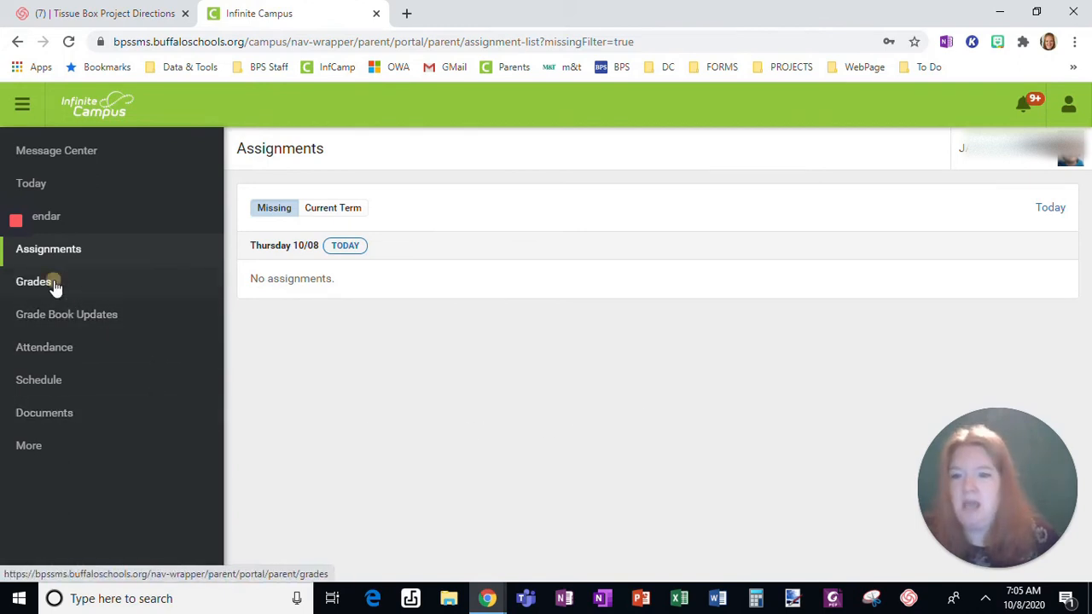
- Open Grades and scroll through every course's term grade
left_click(33, 281)
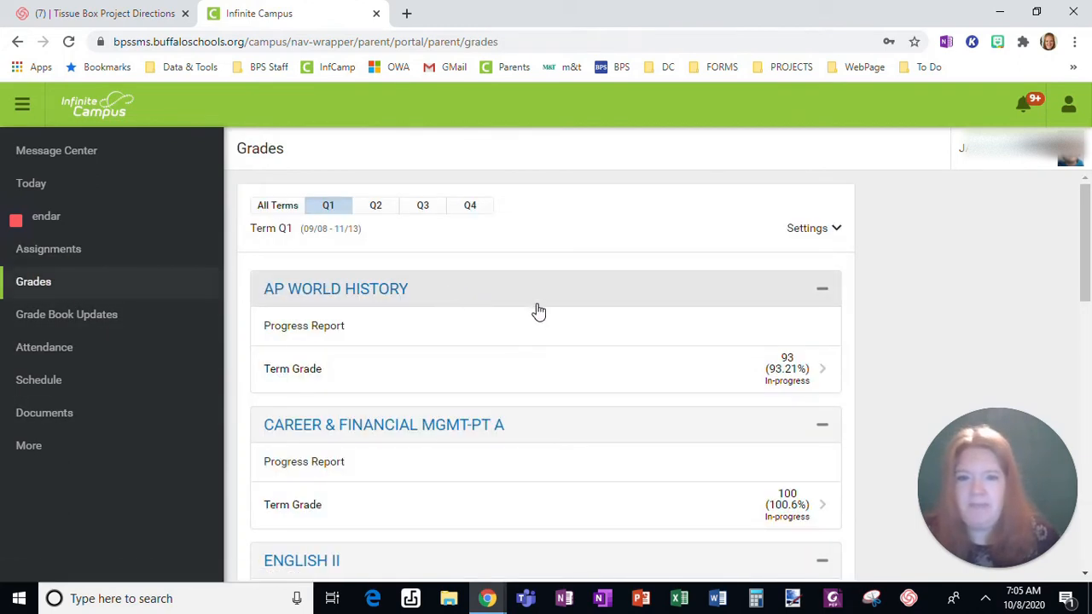
scroll("down", 3)
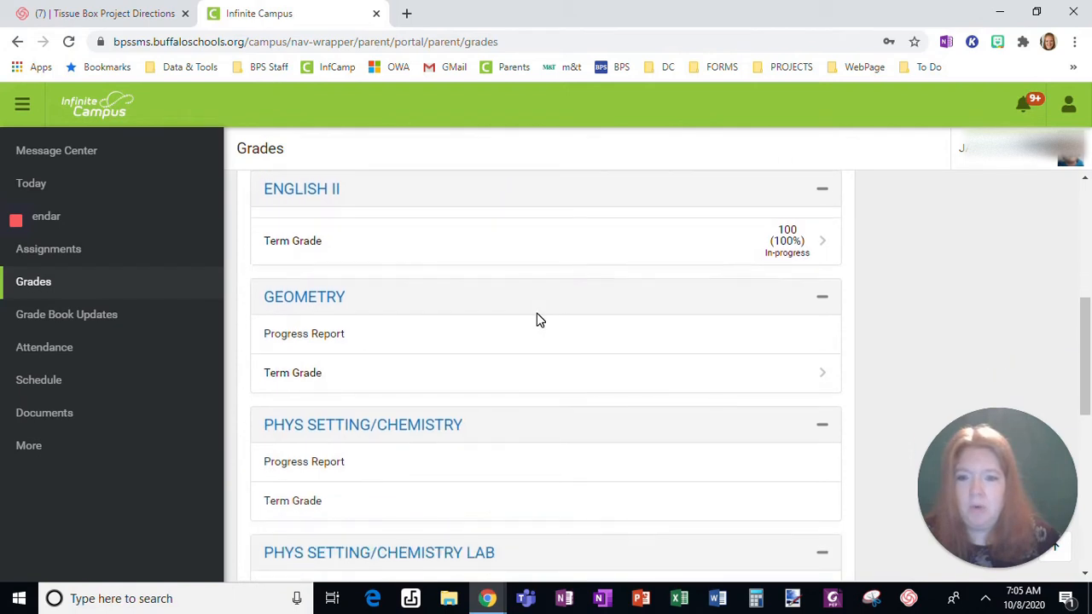
scroll("down", 3)
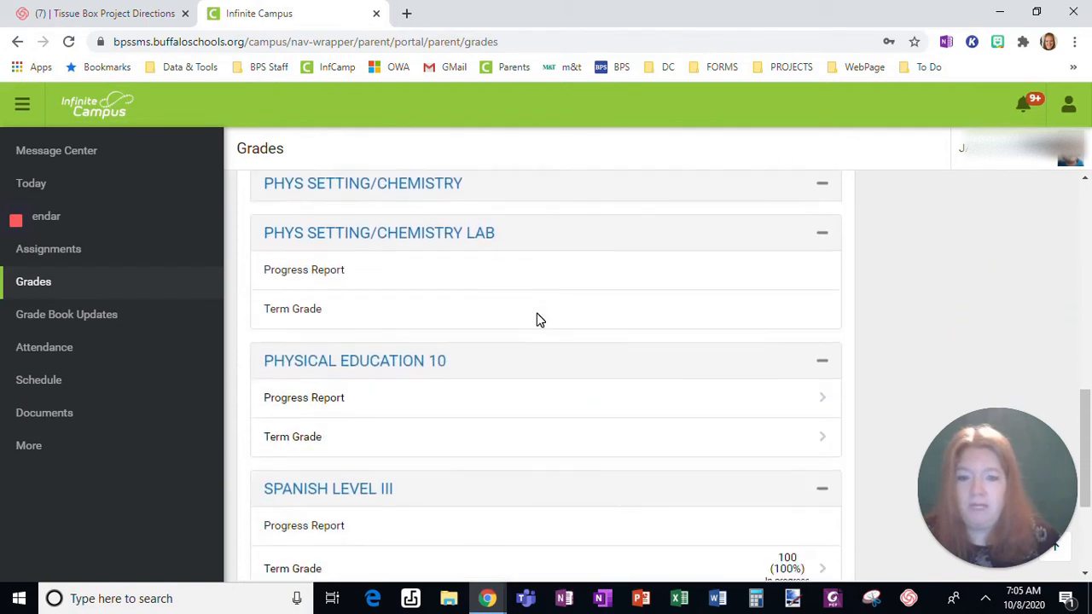
scroll("down", 3)
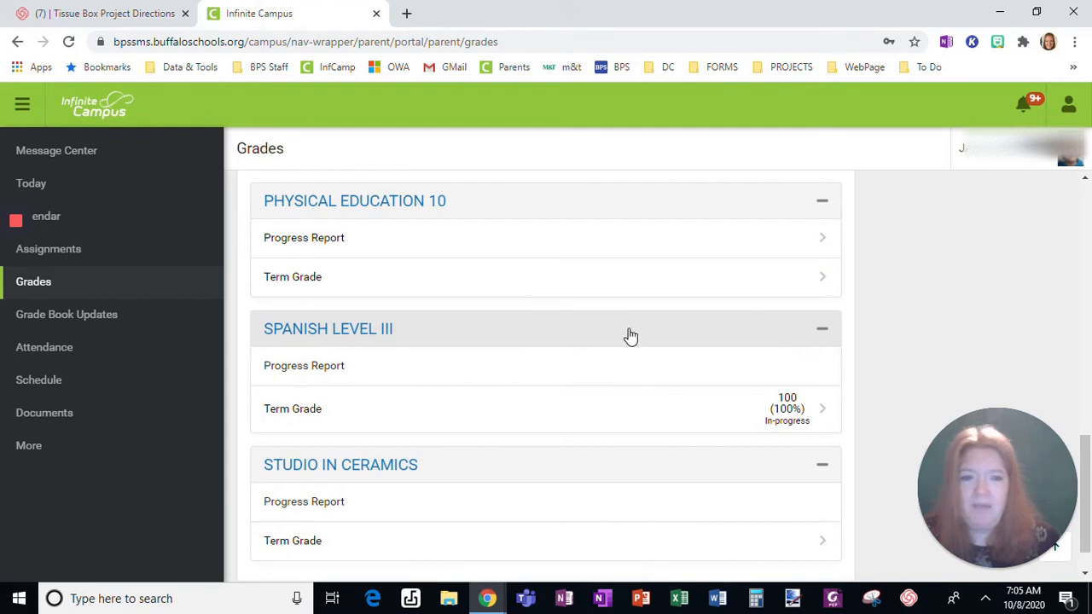
mouse_move(822, 338)
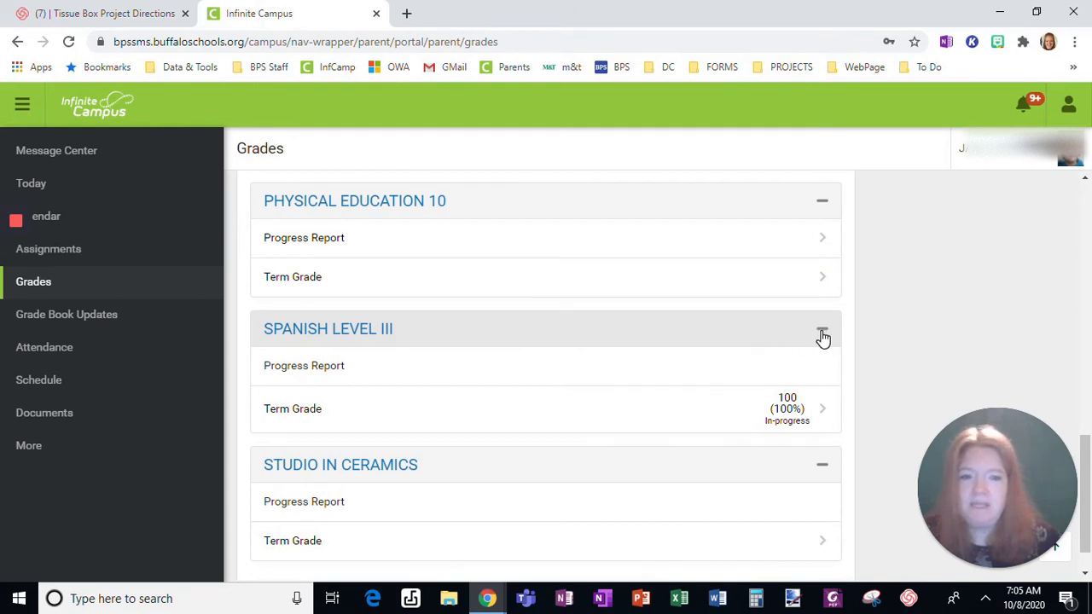
left_click(822, 333)
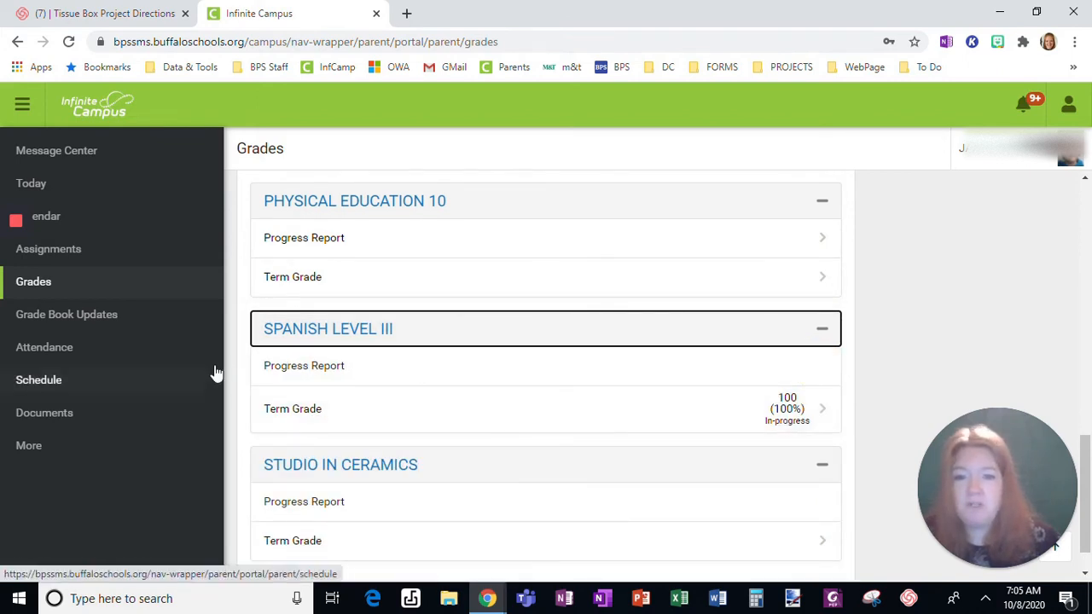
mouse_move(766, 373)
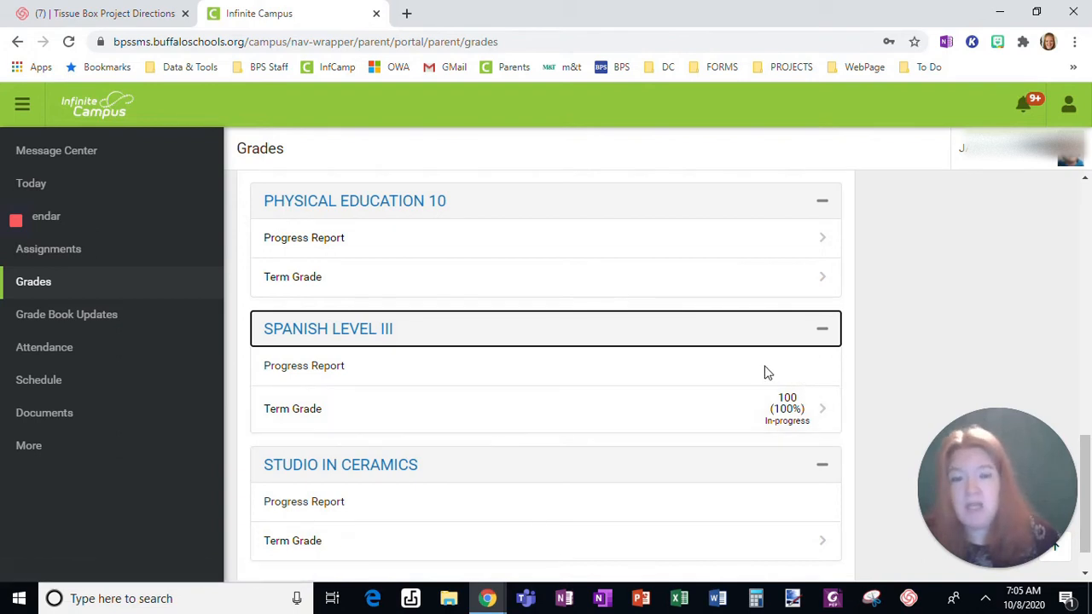
- Compare the Q3 and Q4 grades, return to Q1, and open the Attendance summary
scroll("up", 3)
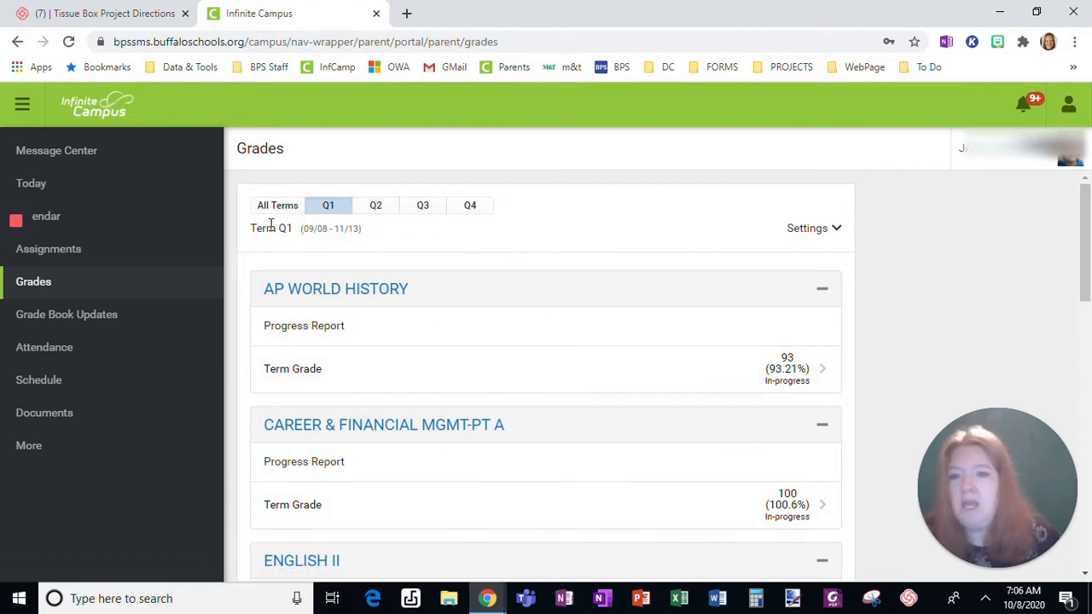
left_click(375, 205)
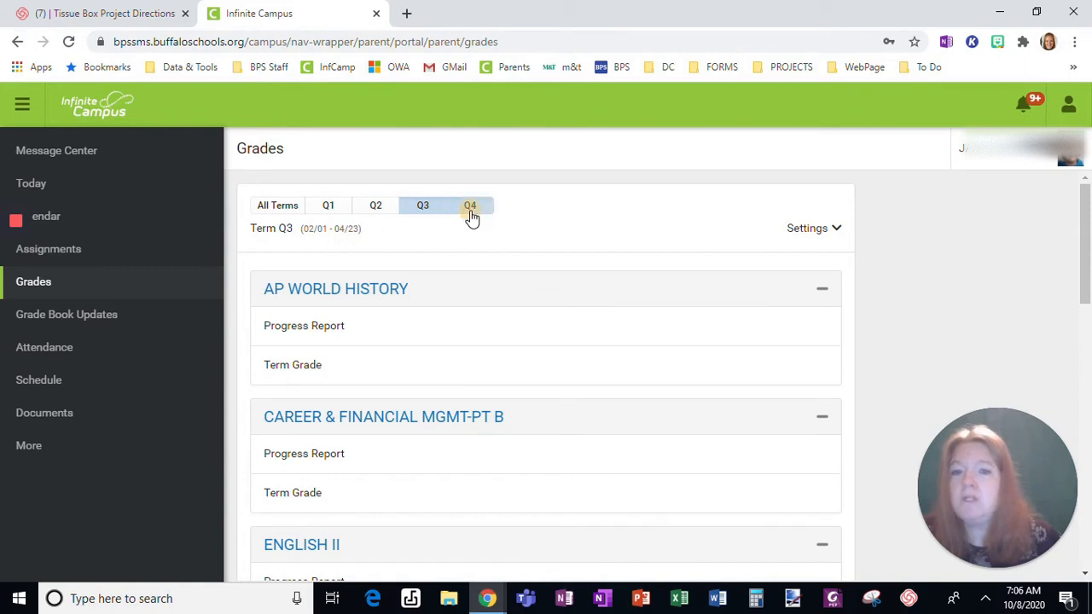
left_click(328, 205)
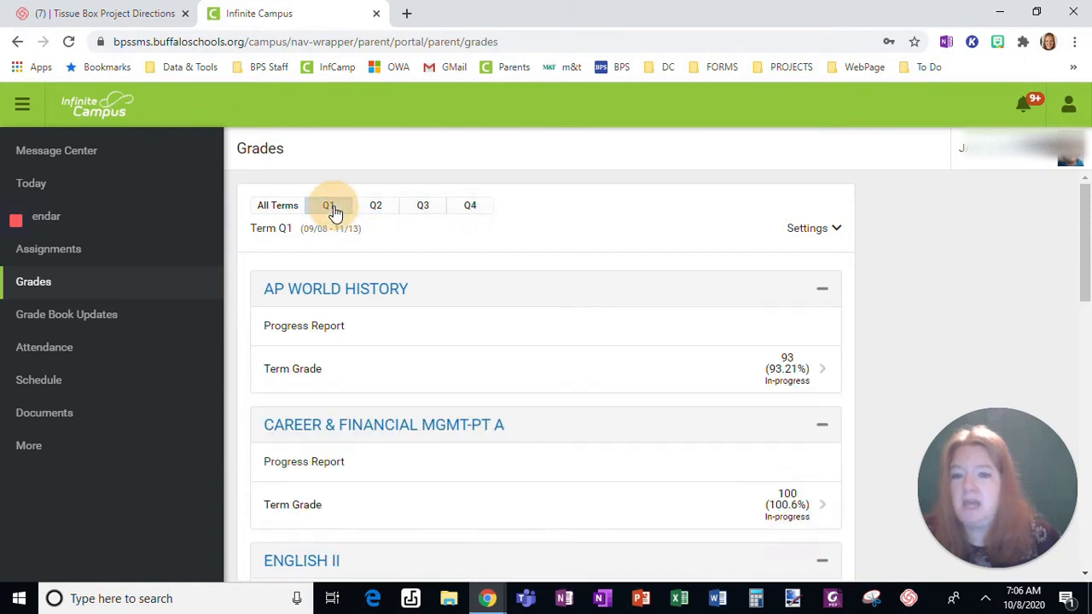
left_click(329, 205)
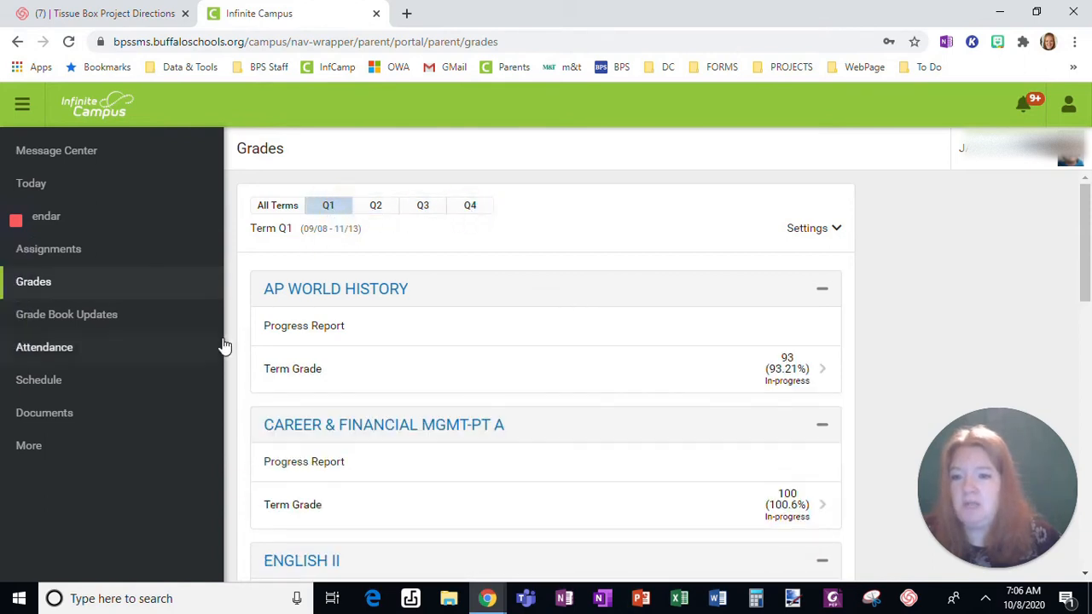
left_click(44, 347)
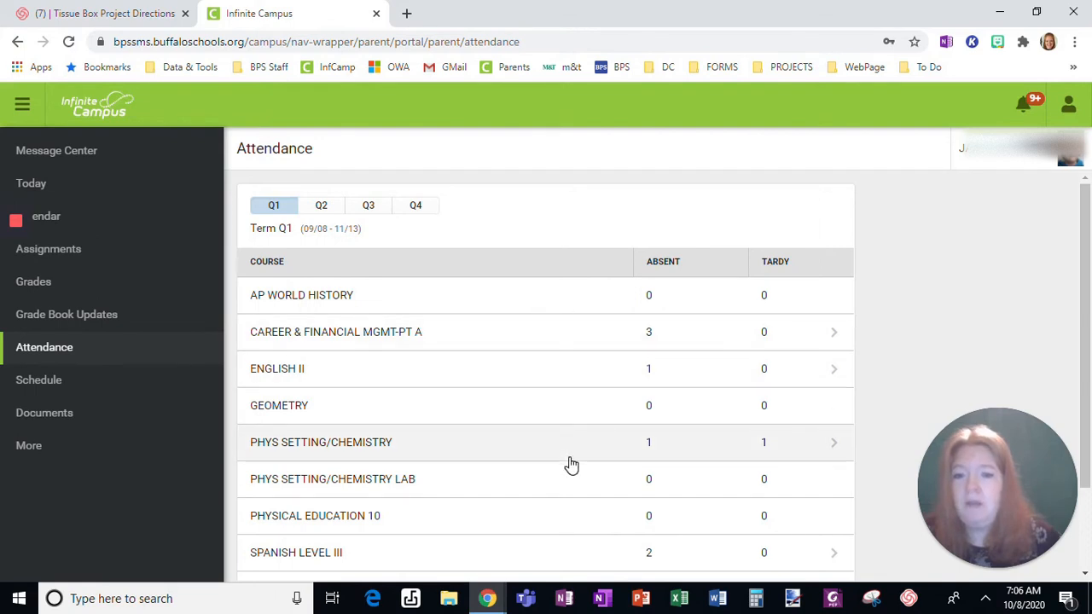
- Scroll to the attendance totals and open English II's absence detail for 10/01/2020
scroll("down", 3)
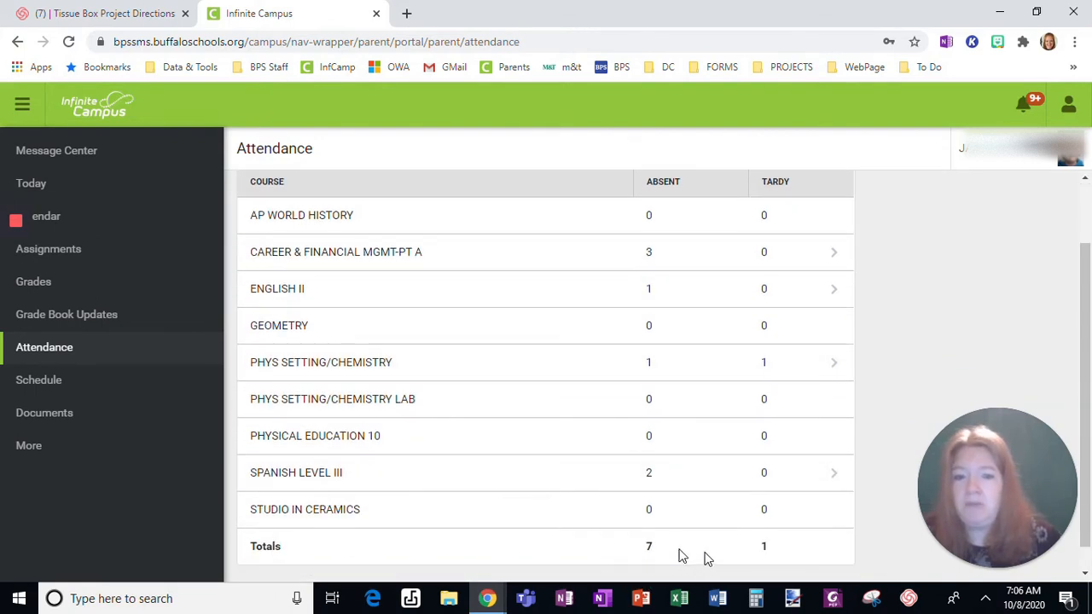
mouse_move(772, 361)
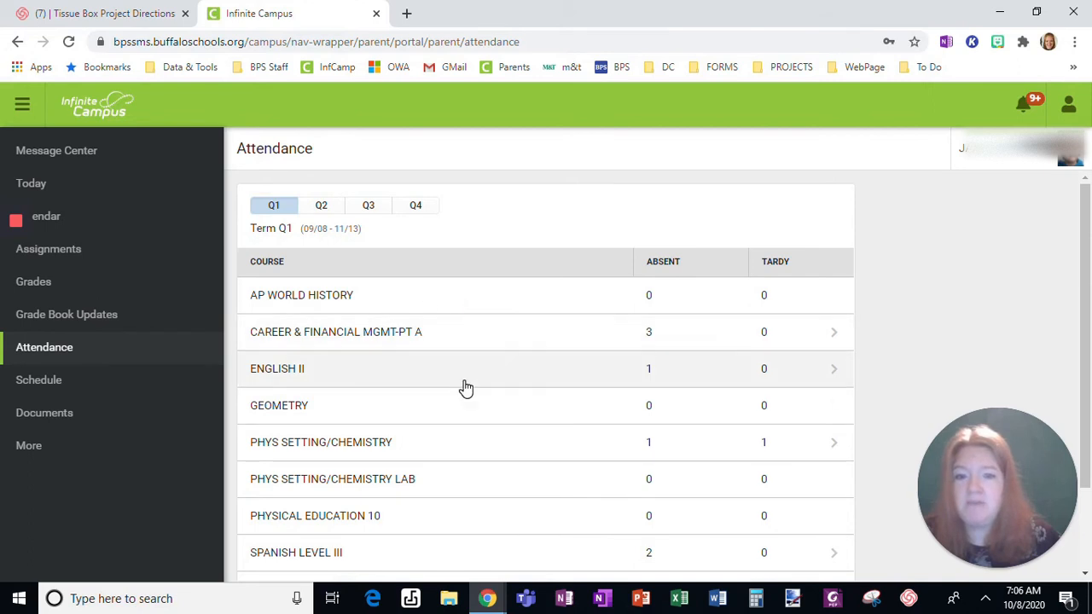
left_click(276, 368)
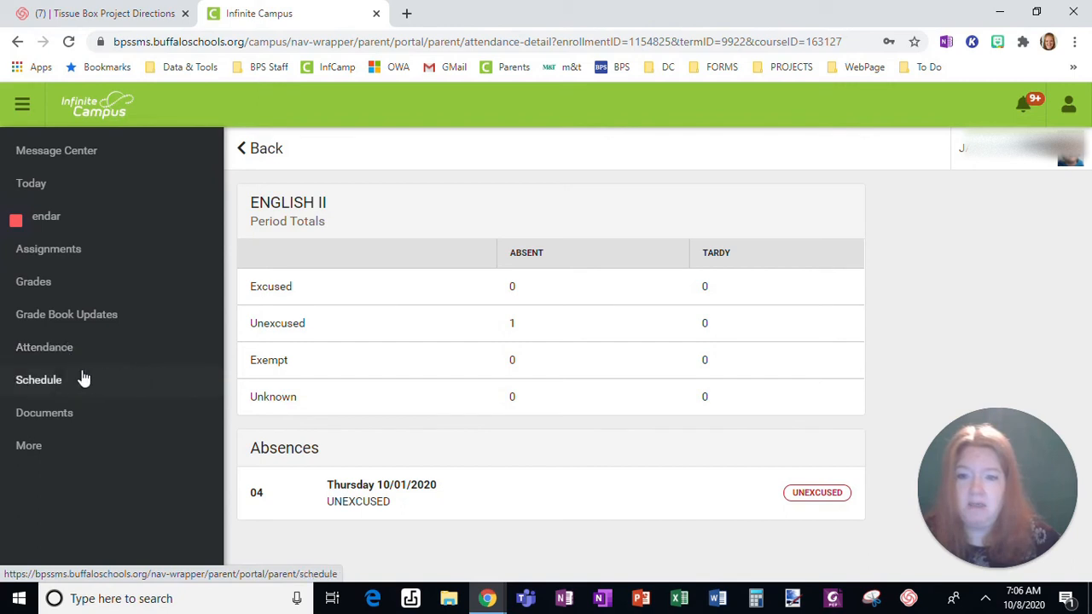
left_click(38, 379)
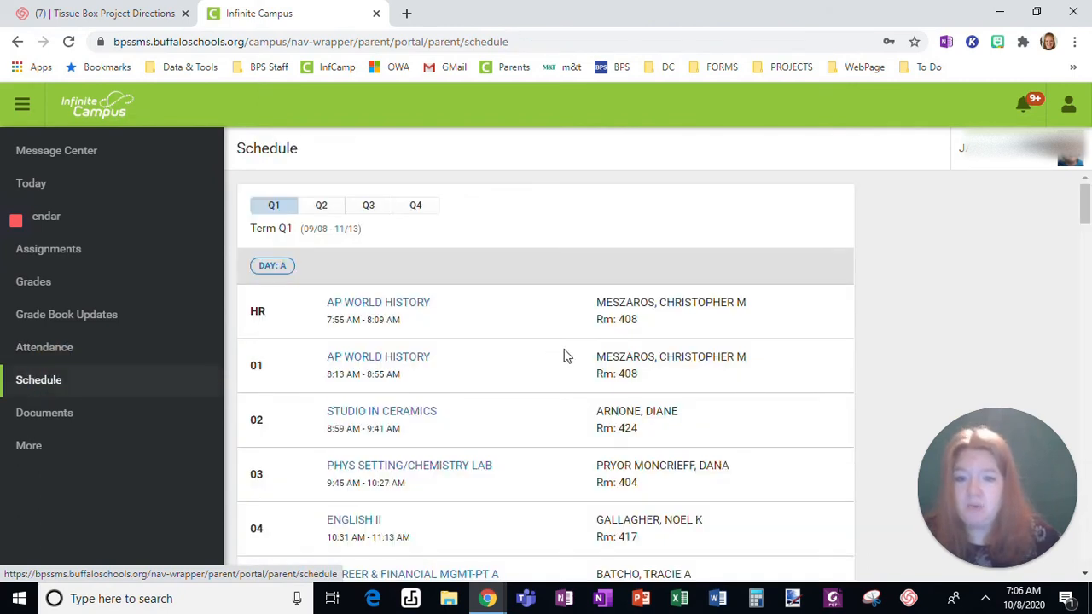
scroll("down", 3)
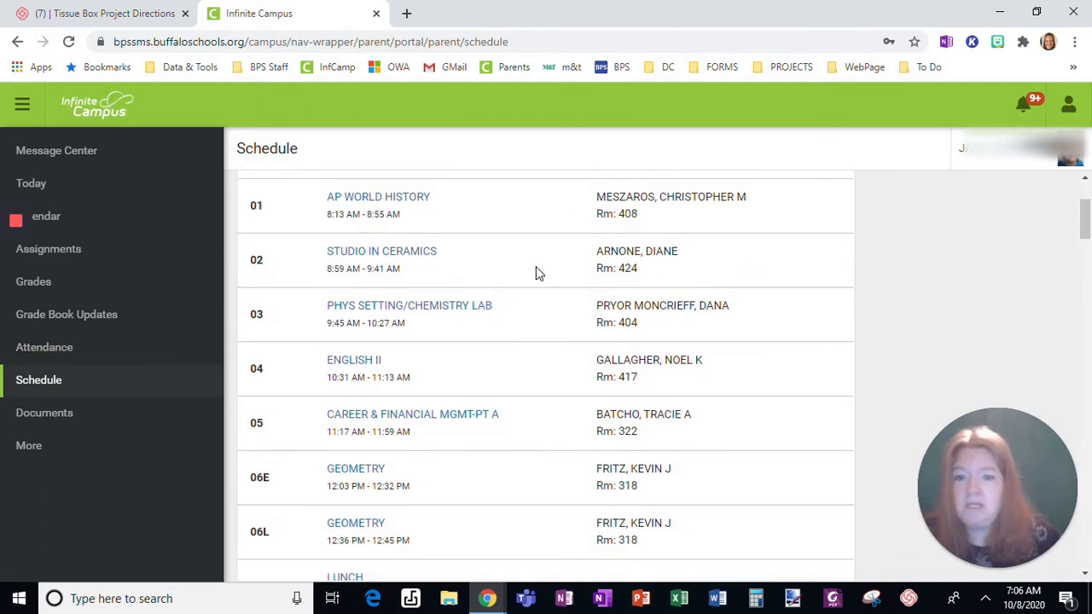
scroll("down", 3)
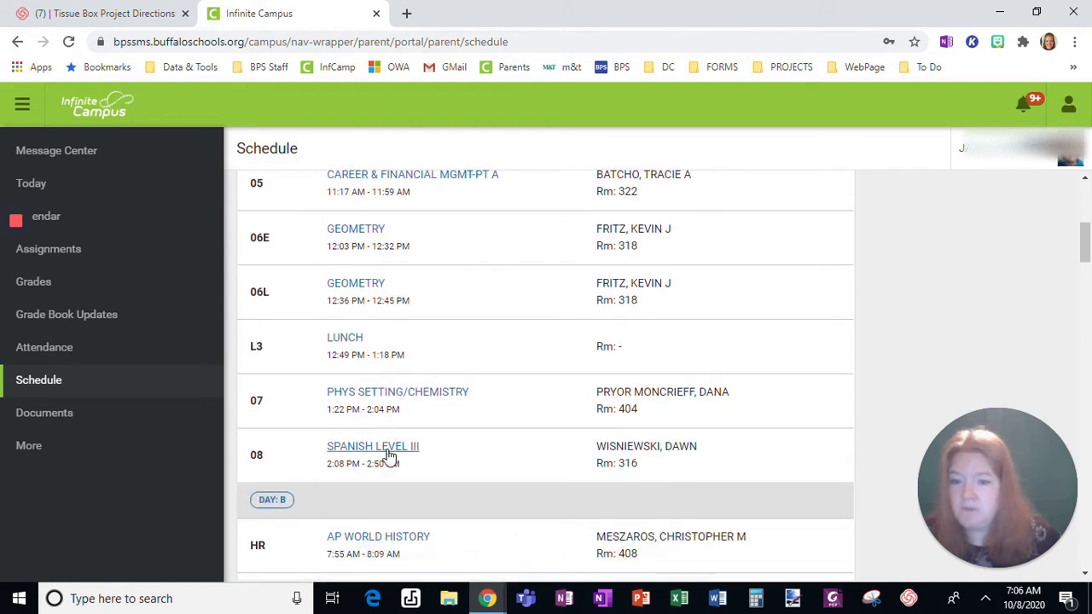
scroll("up", 3)
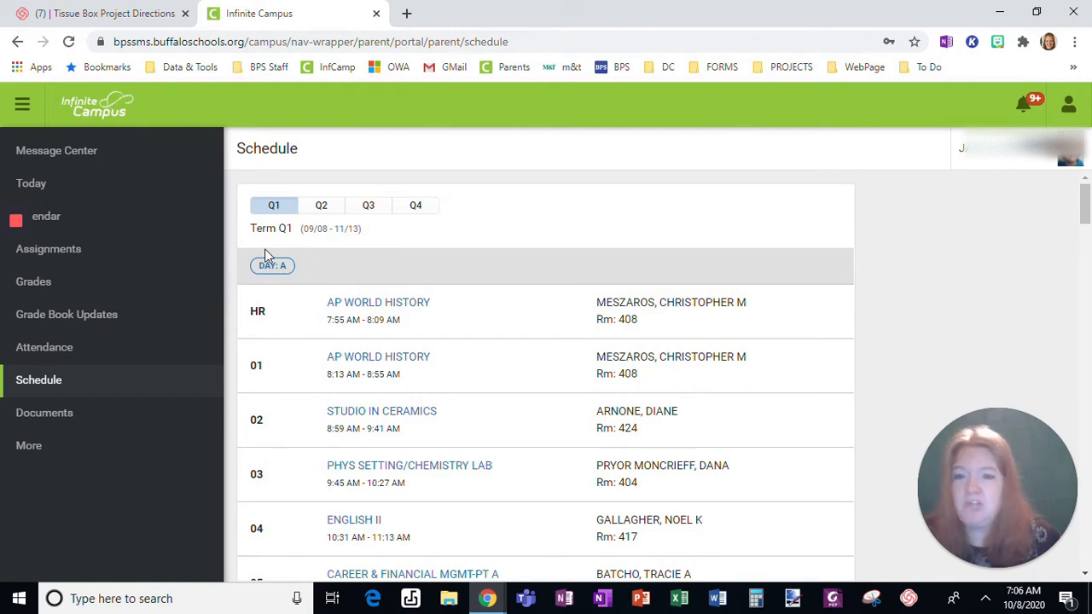
mouse_move(346, 371)
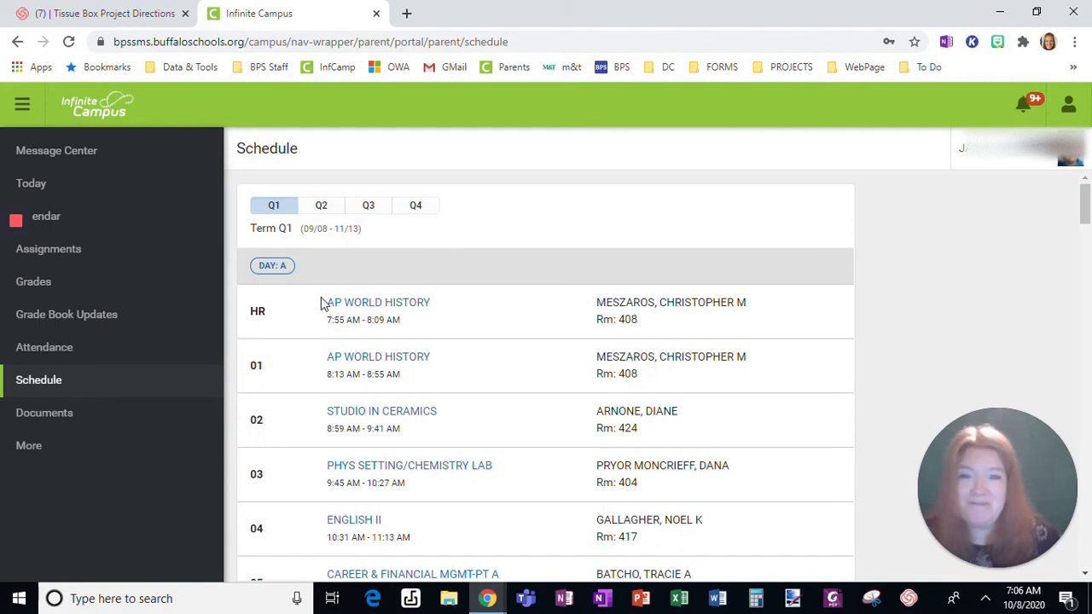
scroll("down", 3)
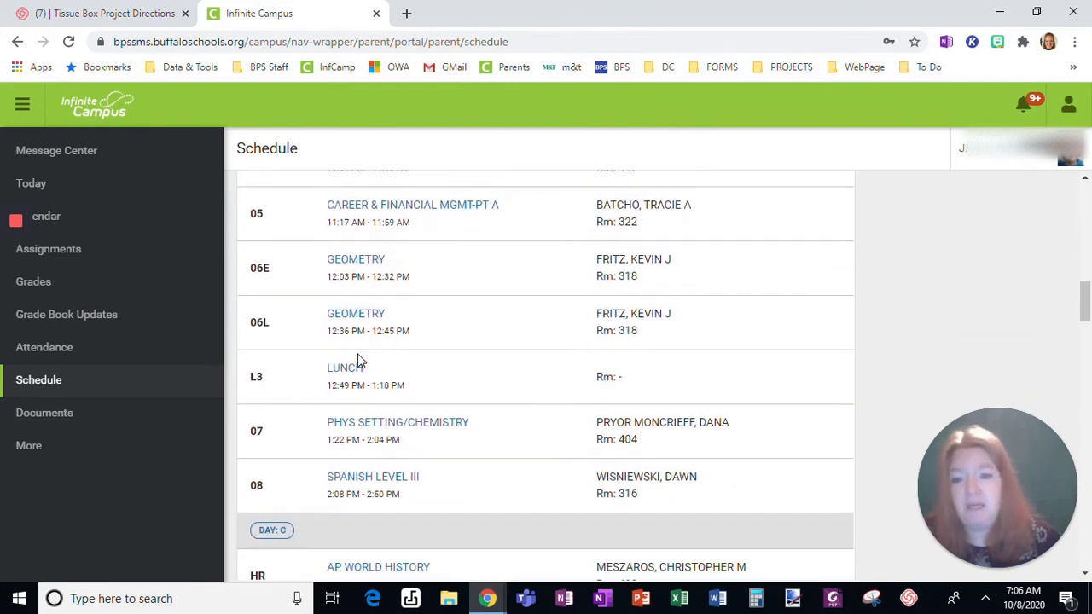
scroll("up", 3)
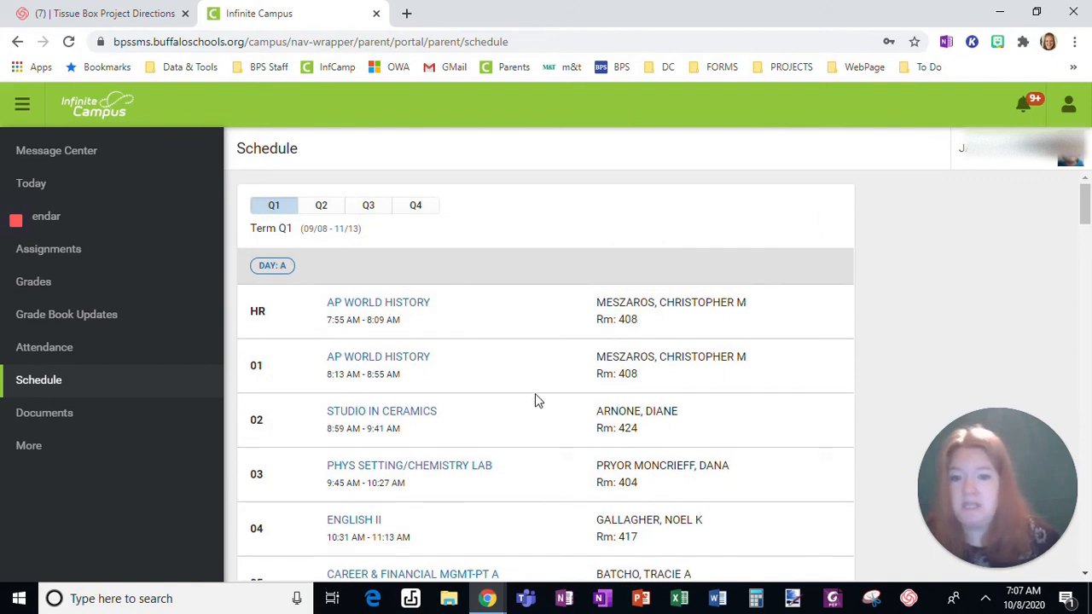
mouse_move(334, 334)
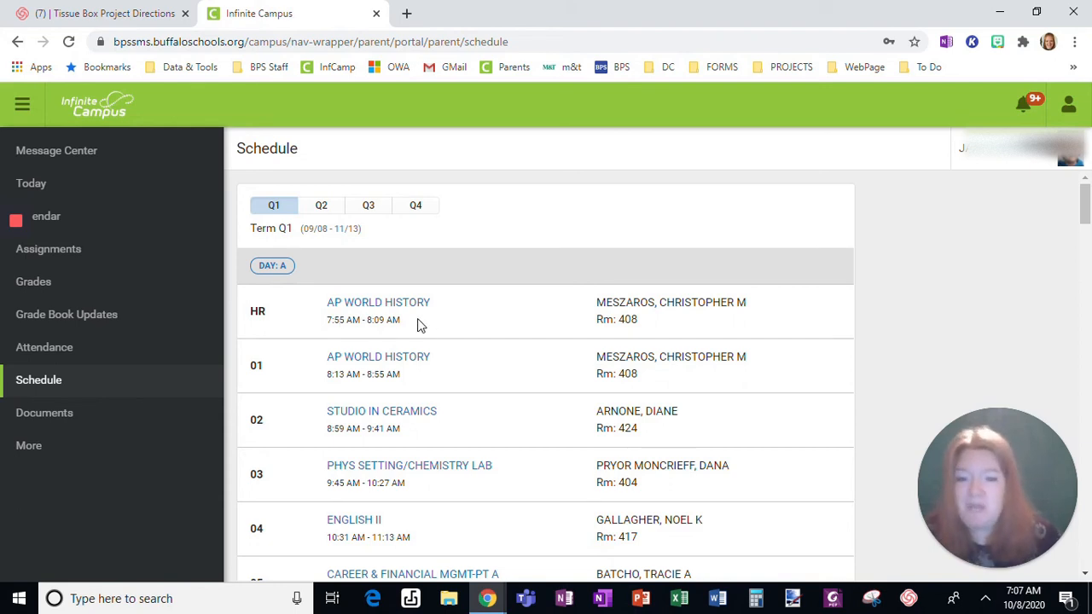
- Open AP World History and view its Q1 grade of 93 and upcoming Chapter 12 Quiz
left_click(378, 302)
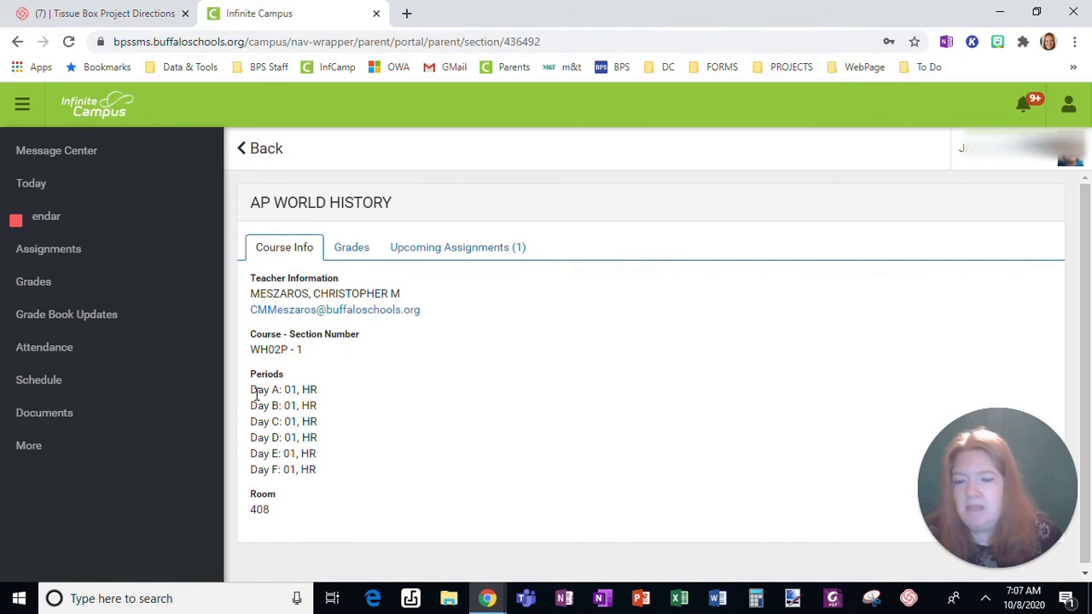
mouse_move(316, 330)
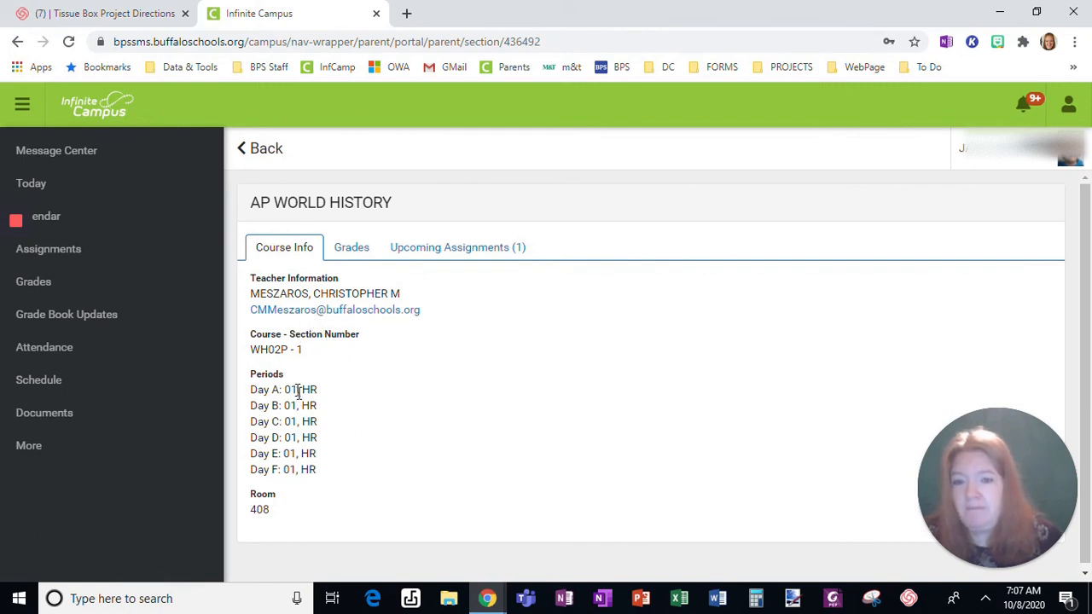
mouse_move(287, 488)
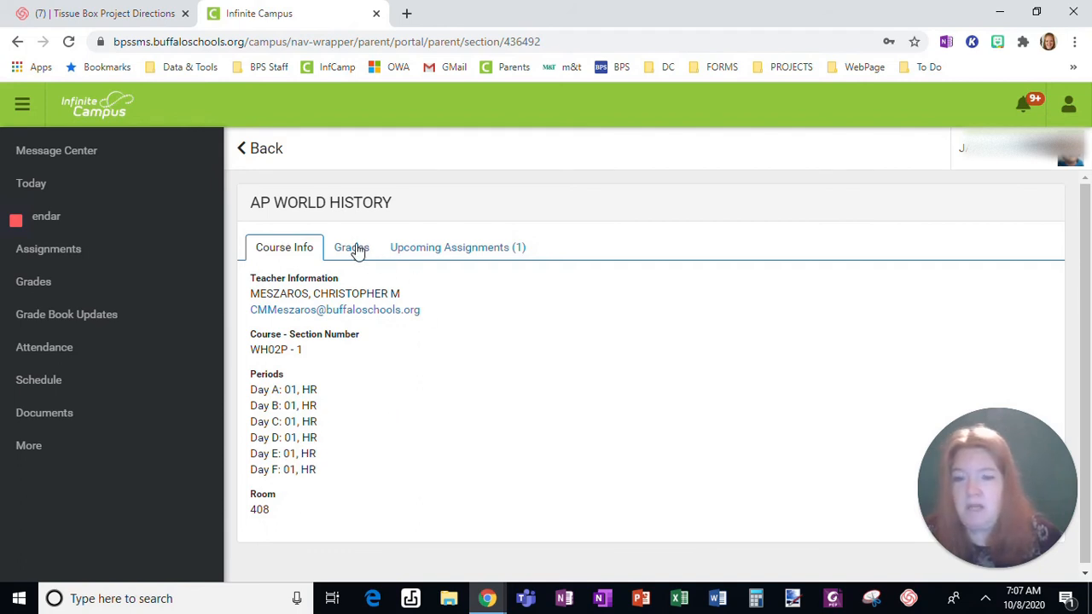
left_click(350, 247)
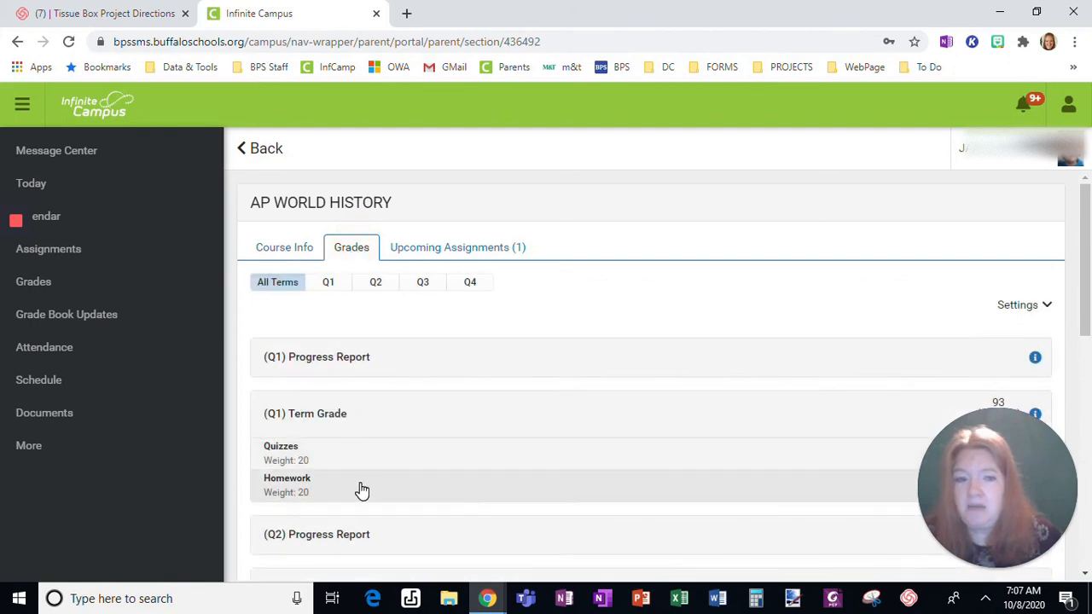
left_click(457, 247)
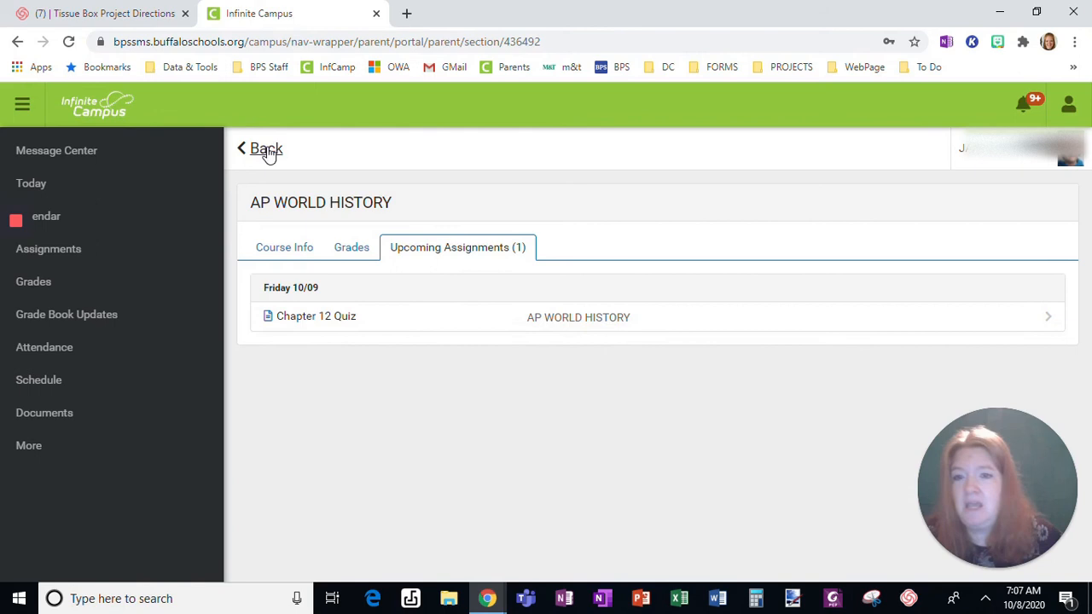
- Return to the schedule and open English II's Course Info showing teacher and room 417
left_click(38, 379)
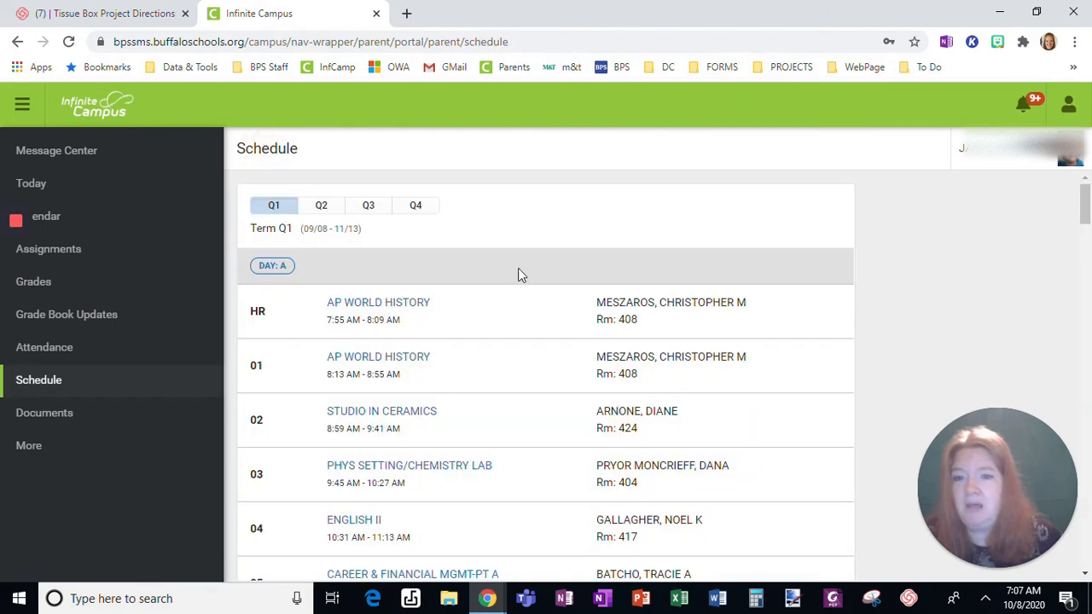
scroll("down", 3)
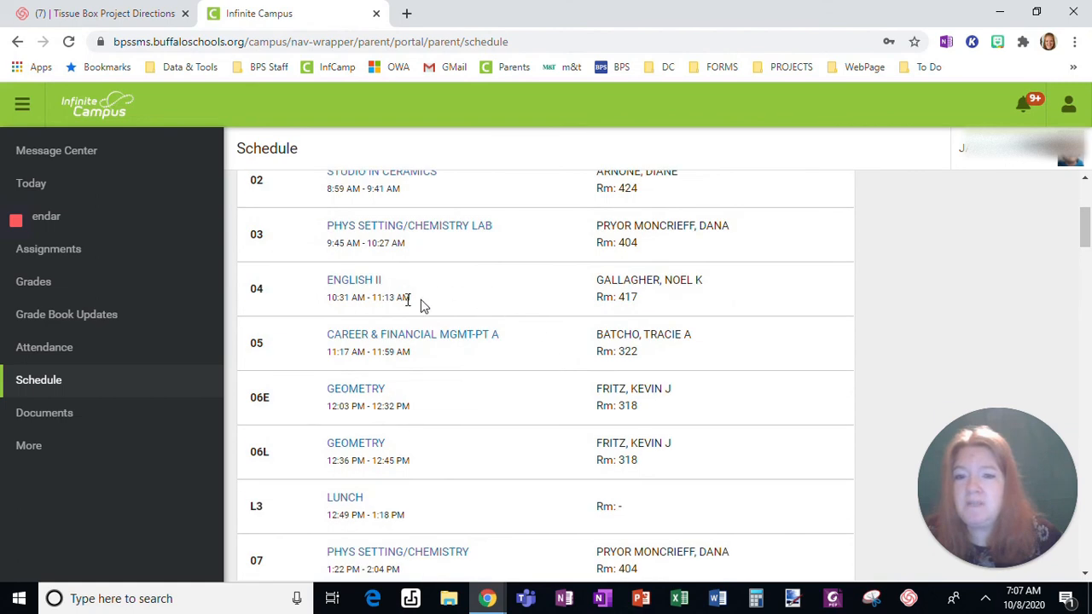
left_click(353, 280)
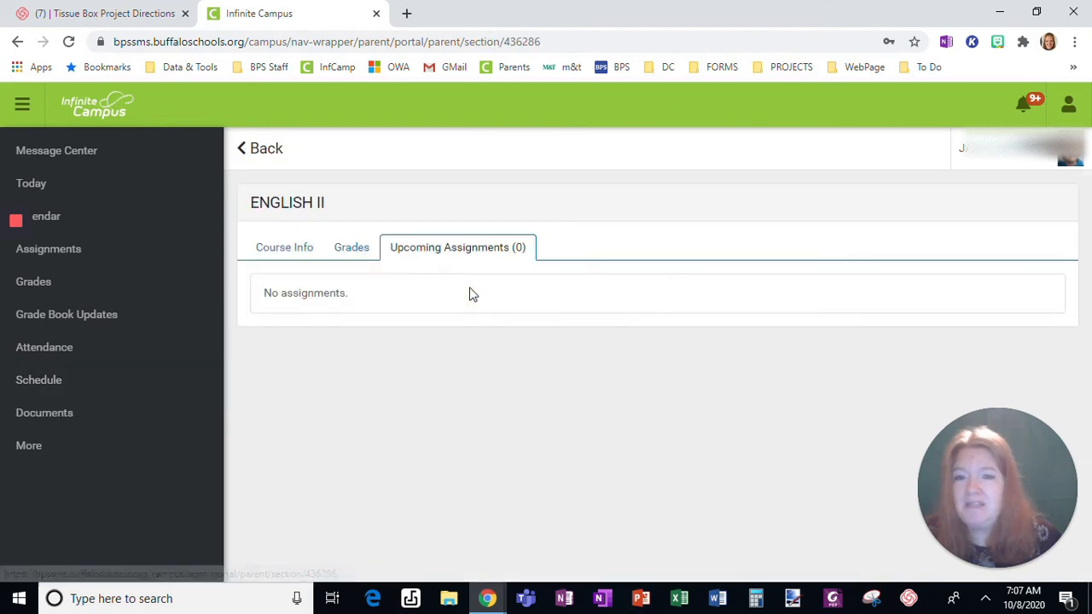
left_click(284, 248)
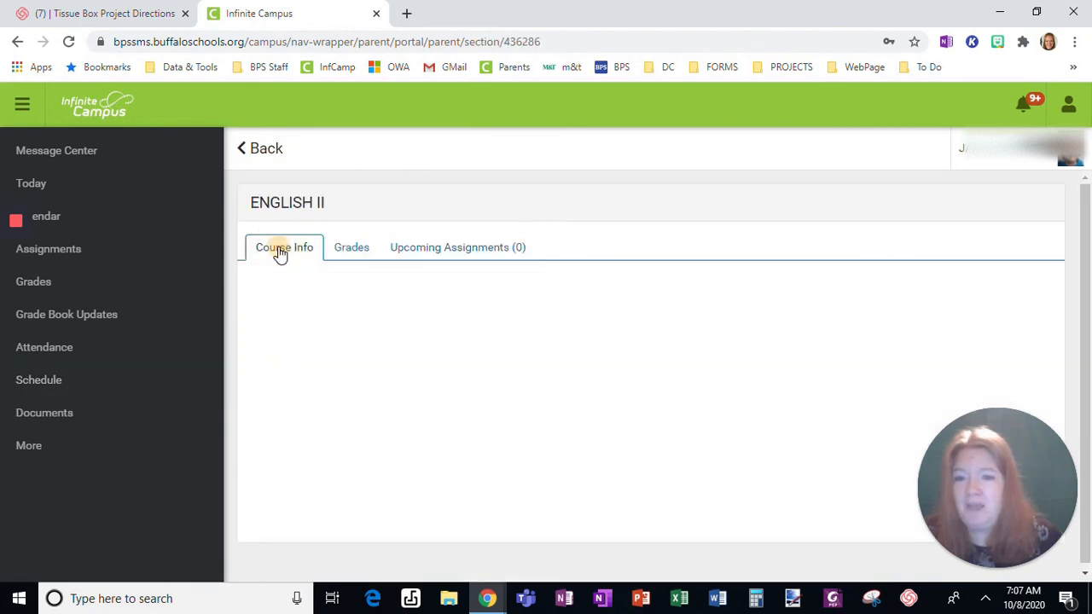
left_click(284, 247)
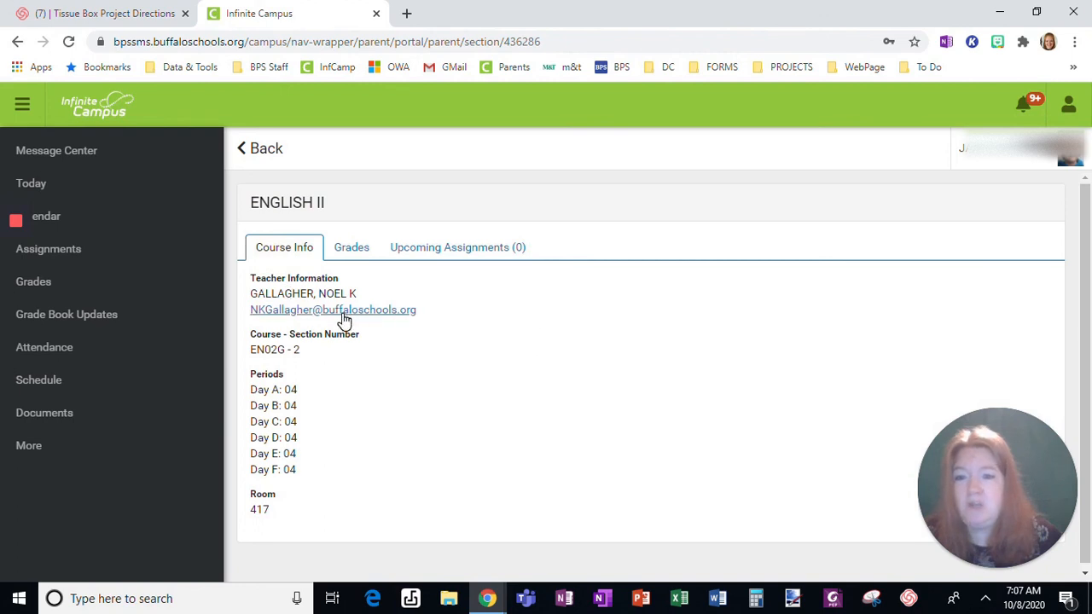
- Check English II's Q1 grade of 100 and empty upcoming assignments, then return to Course Info
left_click(351, 247)
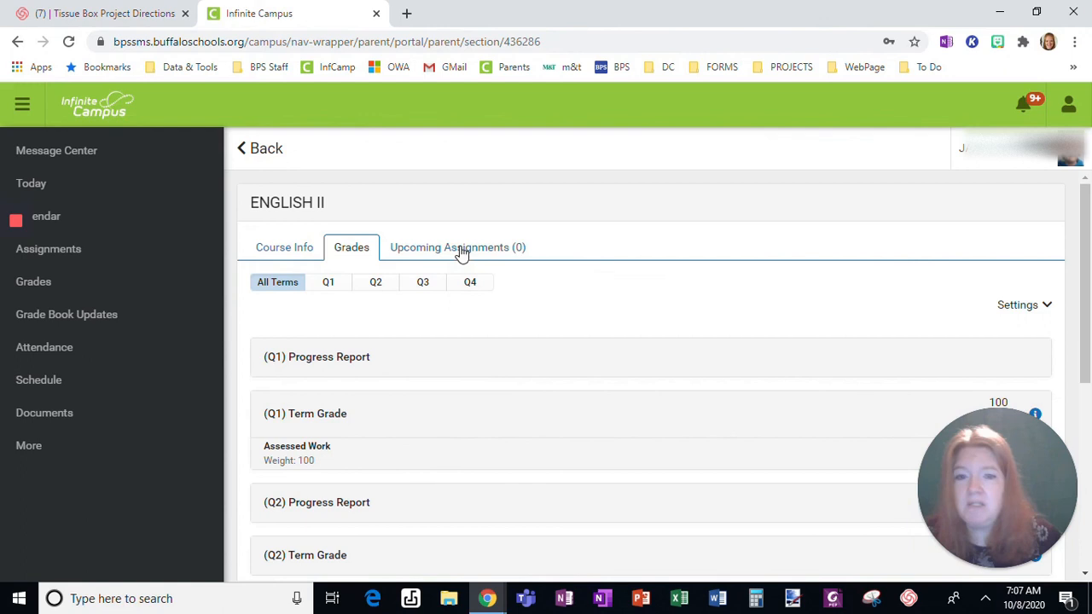
left_click(458, 246)
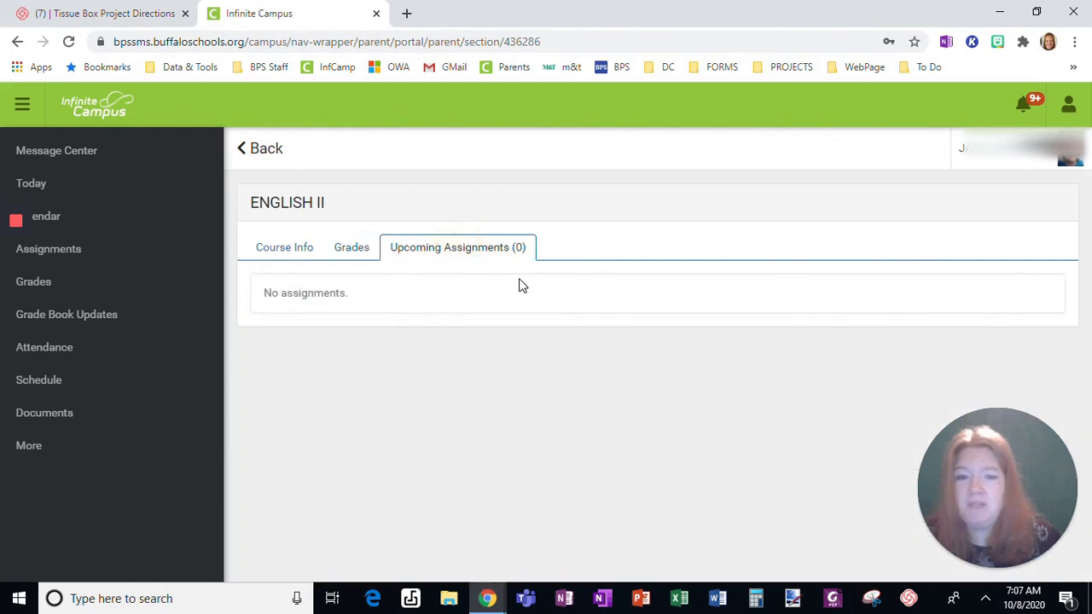
mouse_move(516, 284)
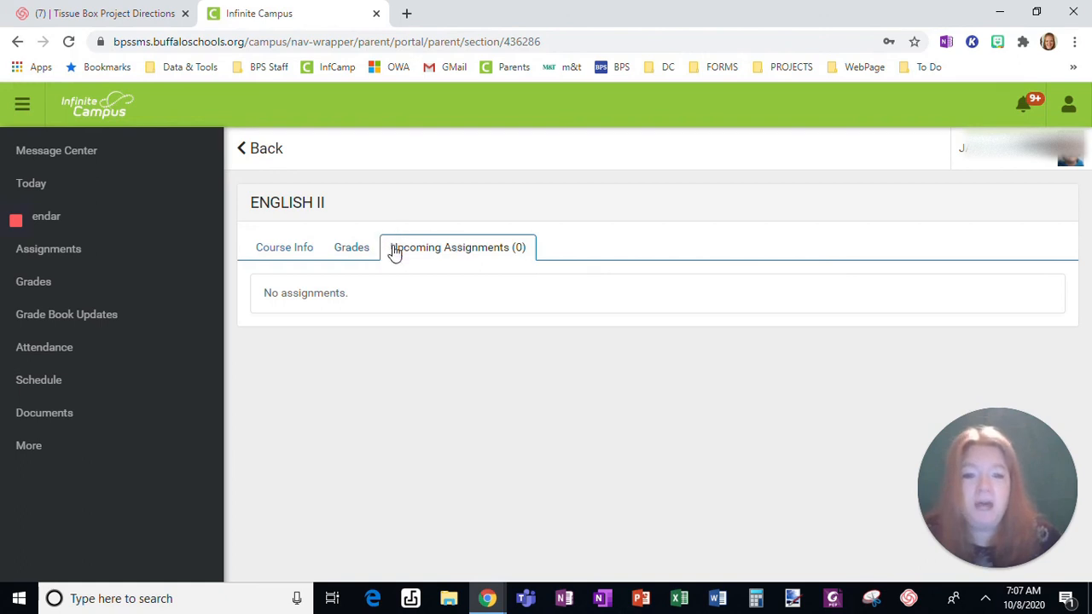
left_click(350, 246)
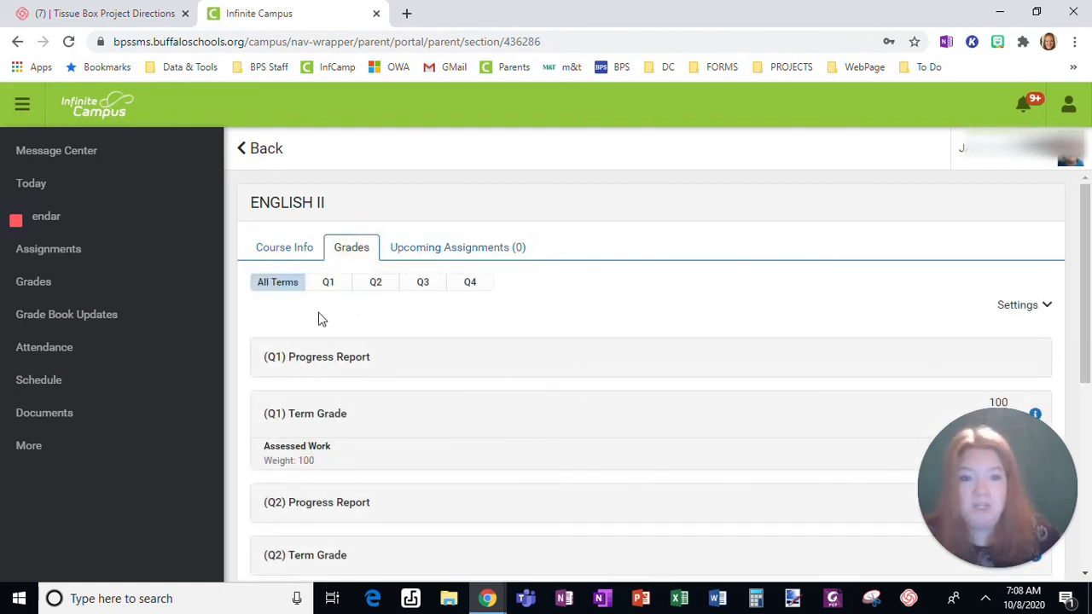
left_click(284, 247)
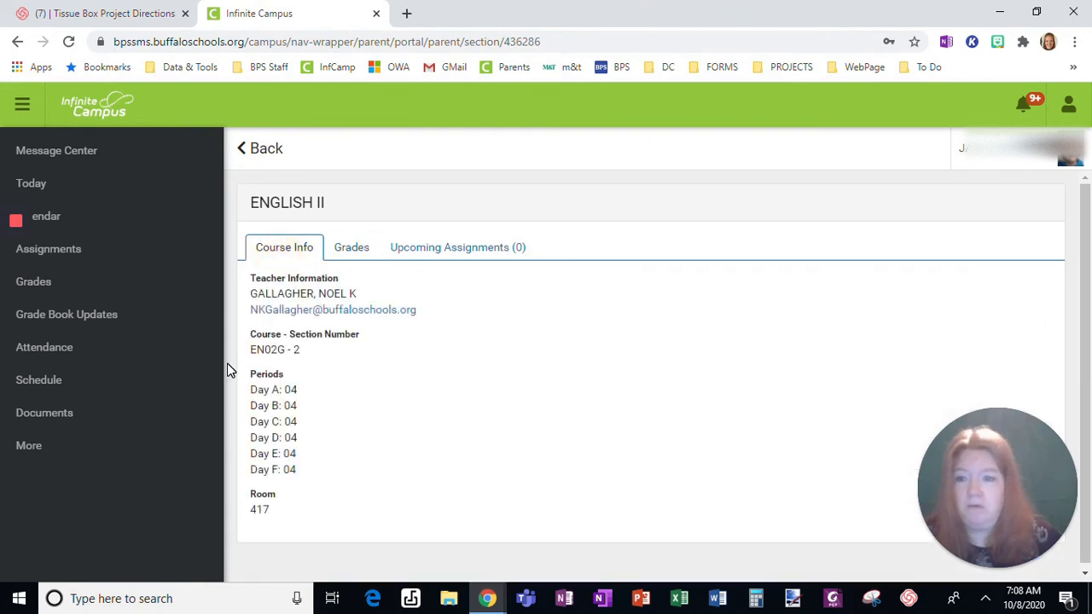